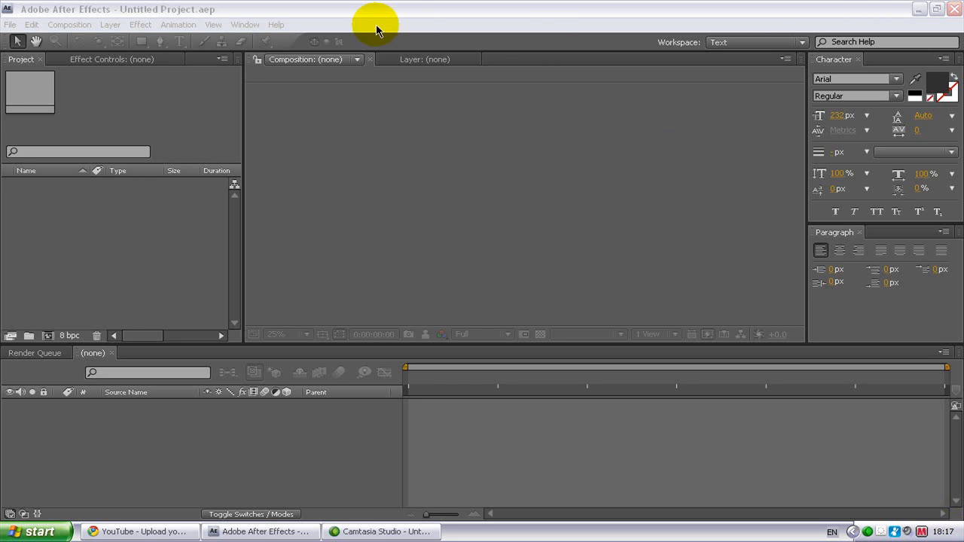
# - Create Comp 1 at 1920×1080, 29.97 fps and 40 seconds from Composition > New Composition
pyautogui.click(69, 24)
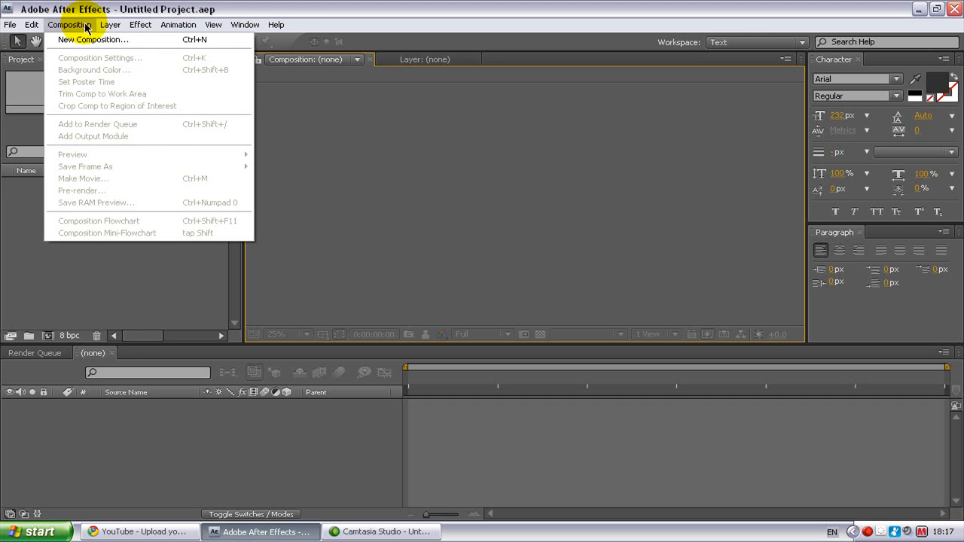
pyautogui.click(93, 39)
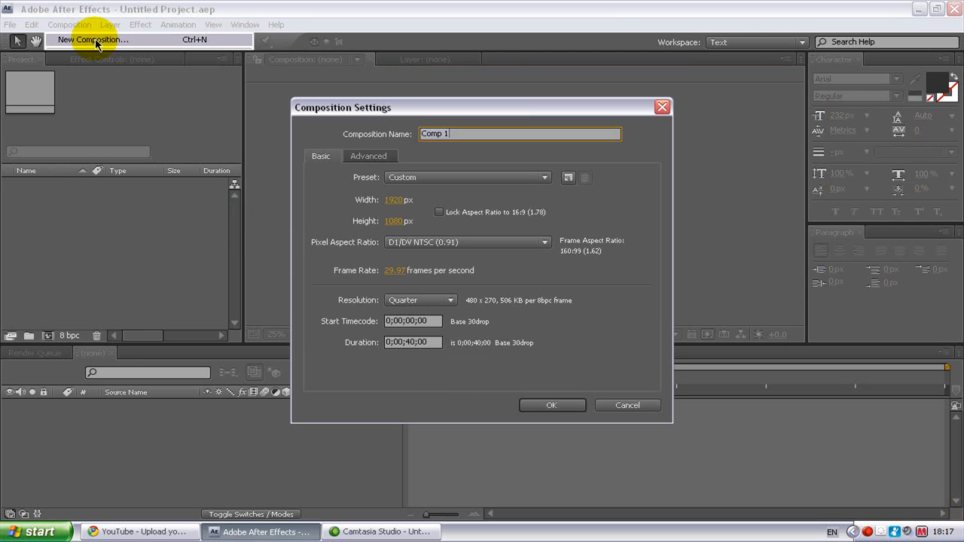
pyautogui.moveTo(535, 268)
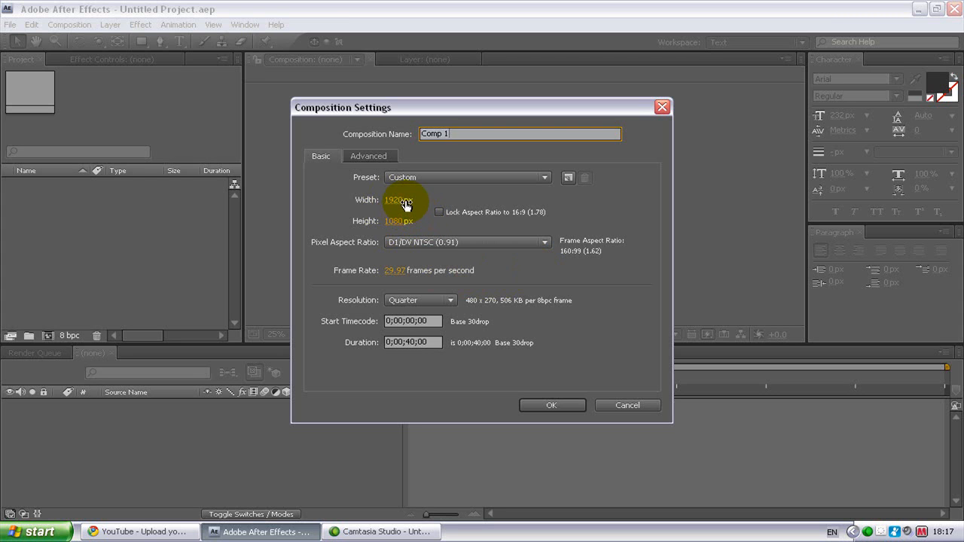
pyautogui.moveTo(465, 232)
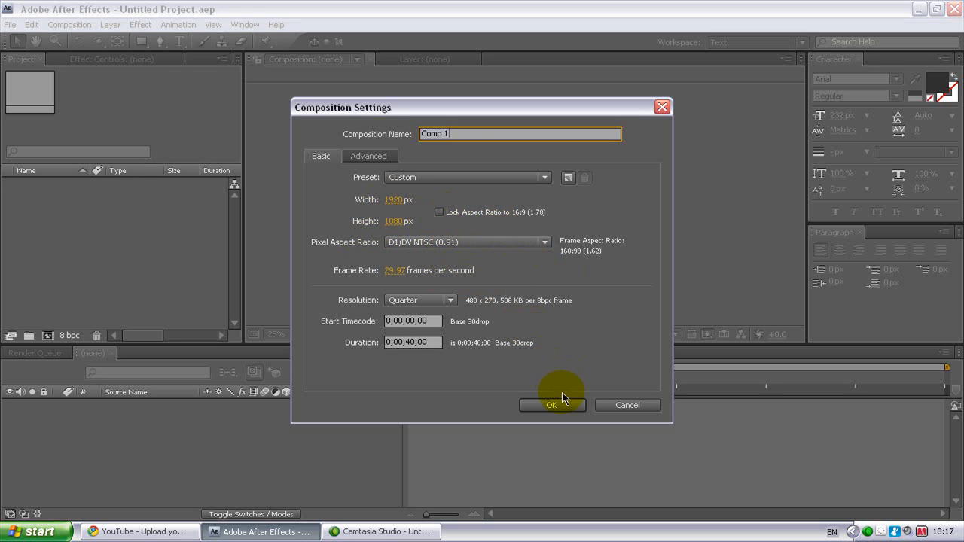
pyautogui.click(552, 405)
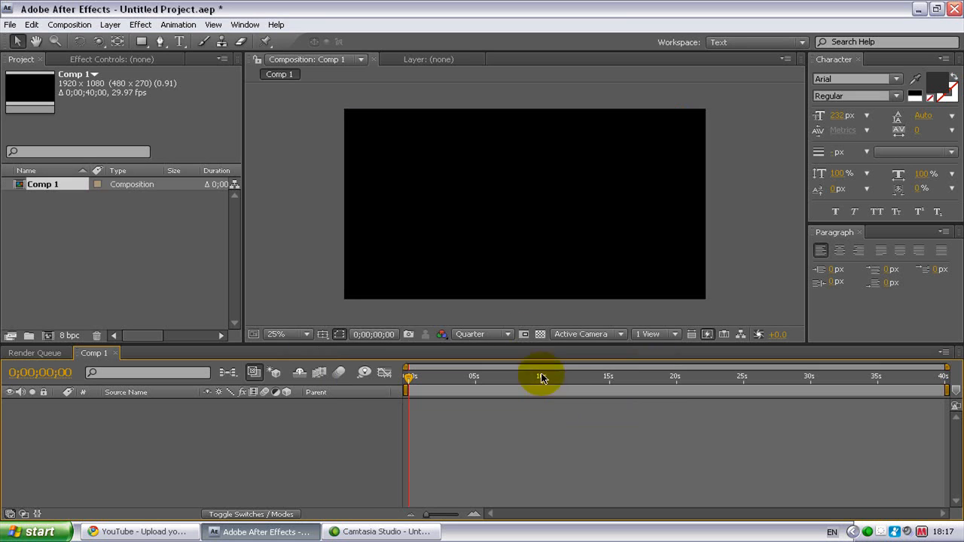
pyautogui.moveTo(463, 225)
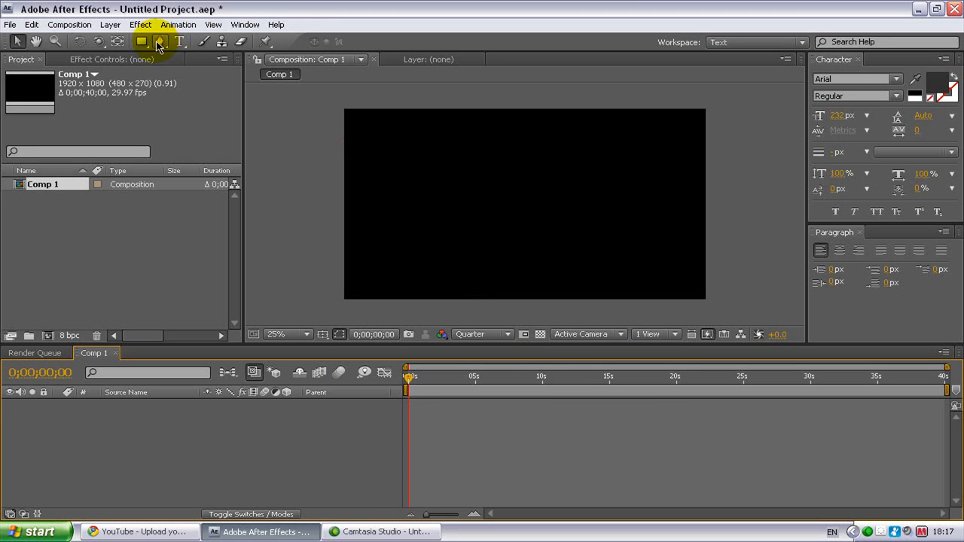
# - Type 'JKBGaming' with the Type tool and set its colour to white (FFFFFF)
pyautogui.click(180, 42)
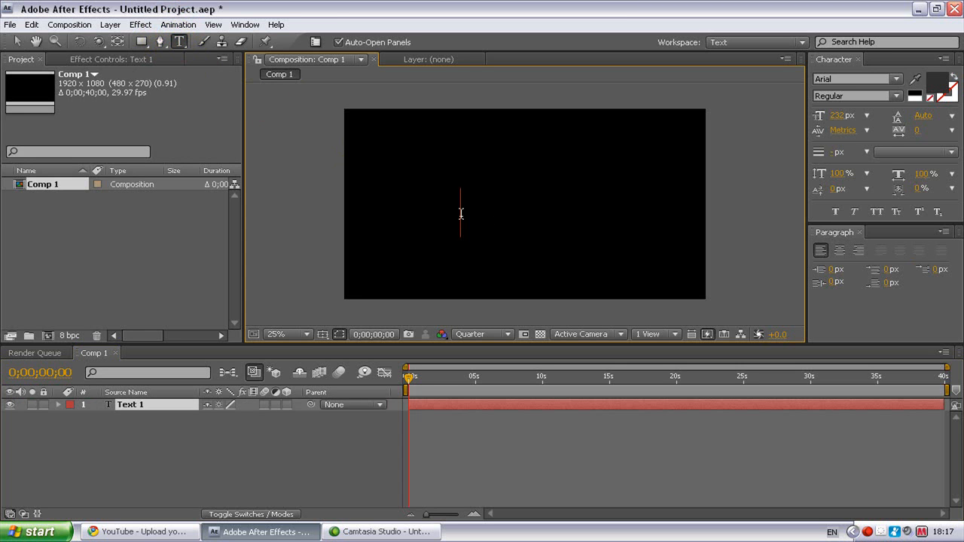
pyautogui.write('JKBG')
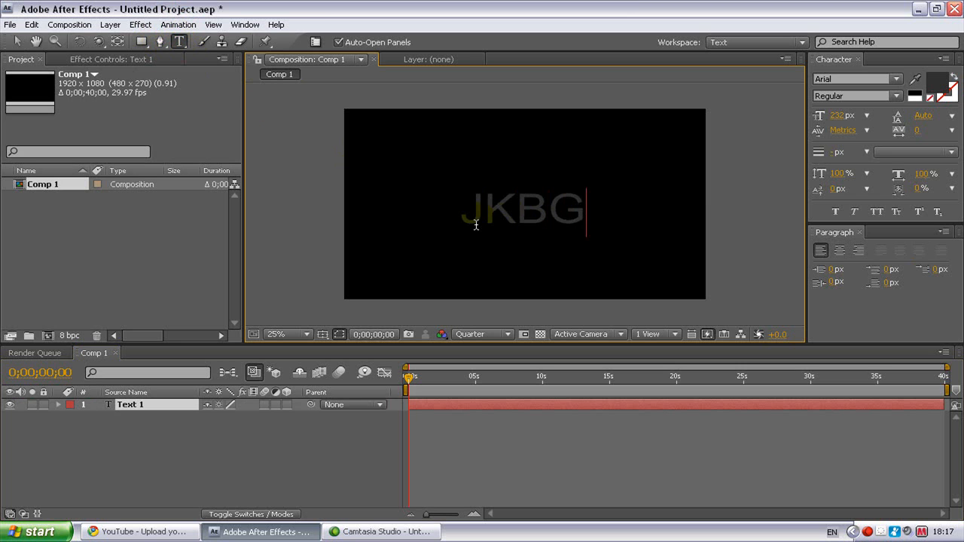
pyautogui.write('aming')
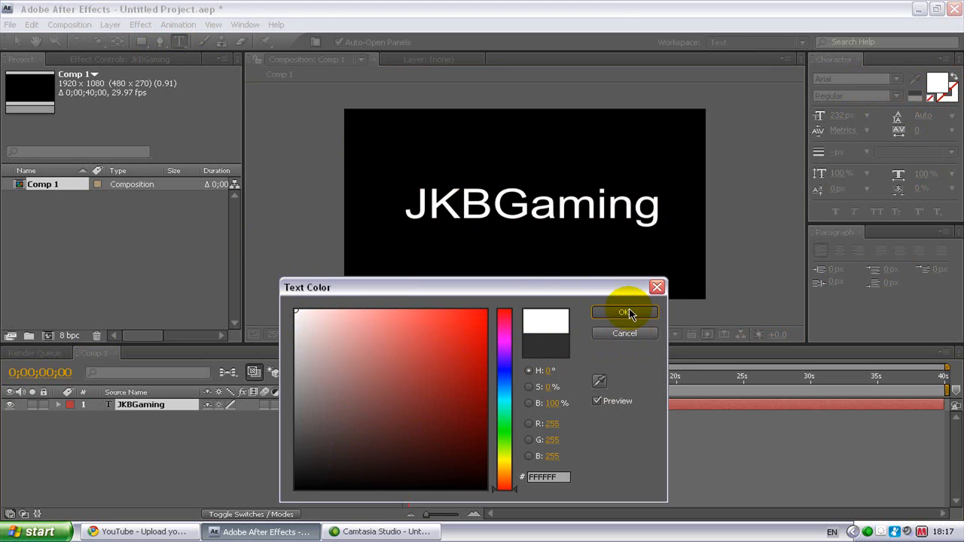
pyautogui.click(624, 313)
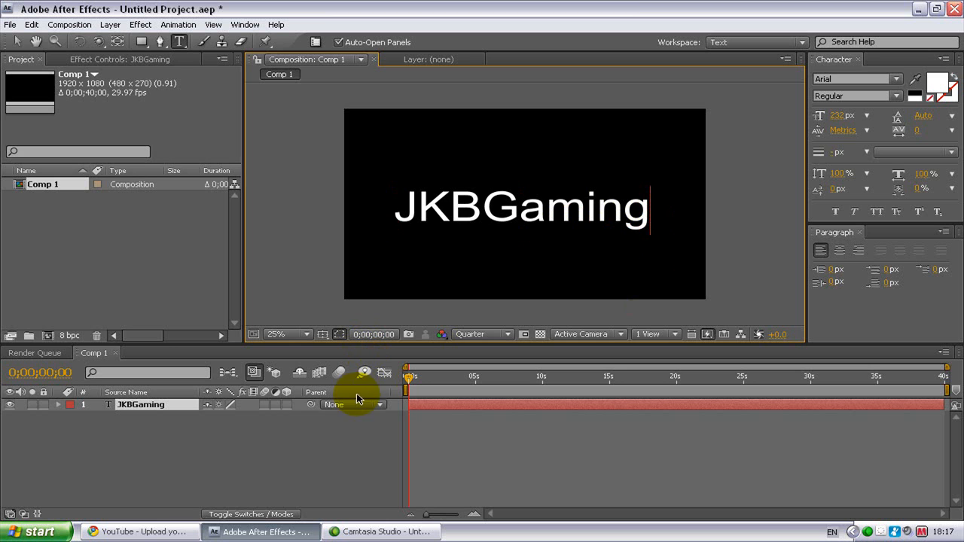
pyautogui.moveTo(286, 392)
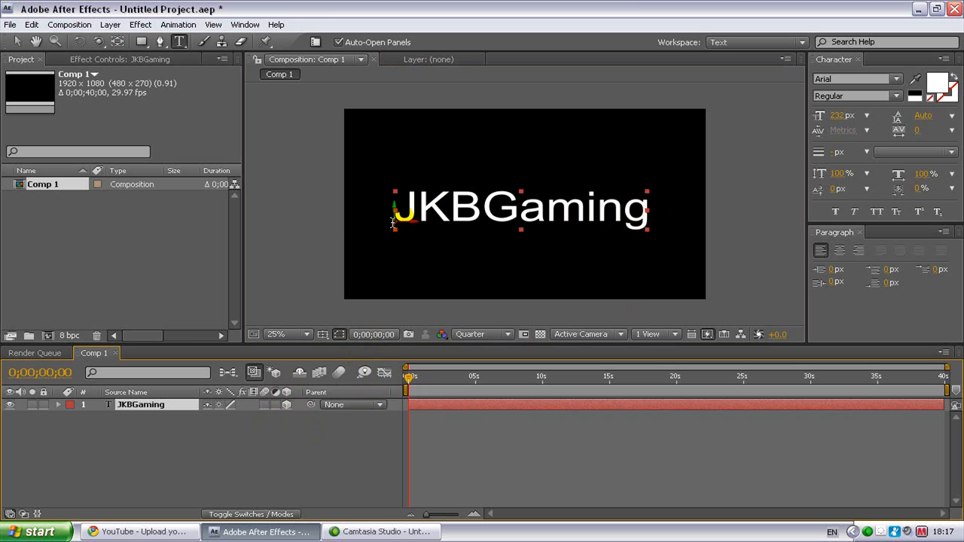
pyautogui.moveTo(629, 337)
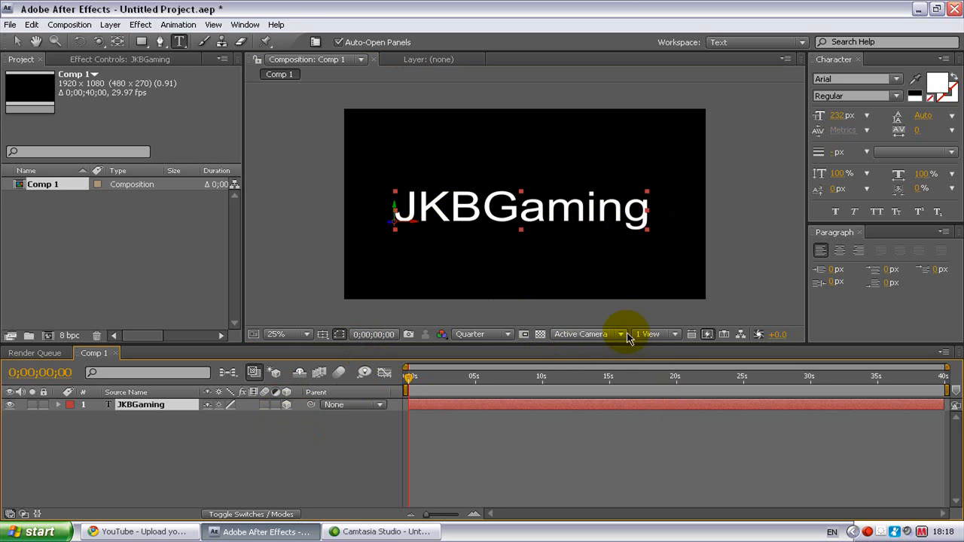
pyautogui.moveTo(625, 333)
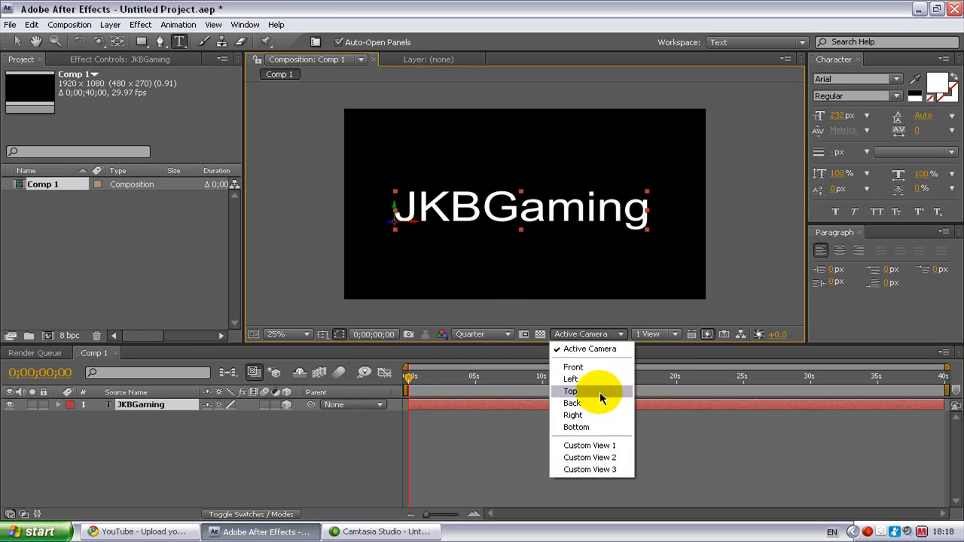
# - Switch the 3D view to Top to see the text layer from above
pyautogui.click(572, 391)
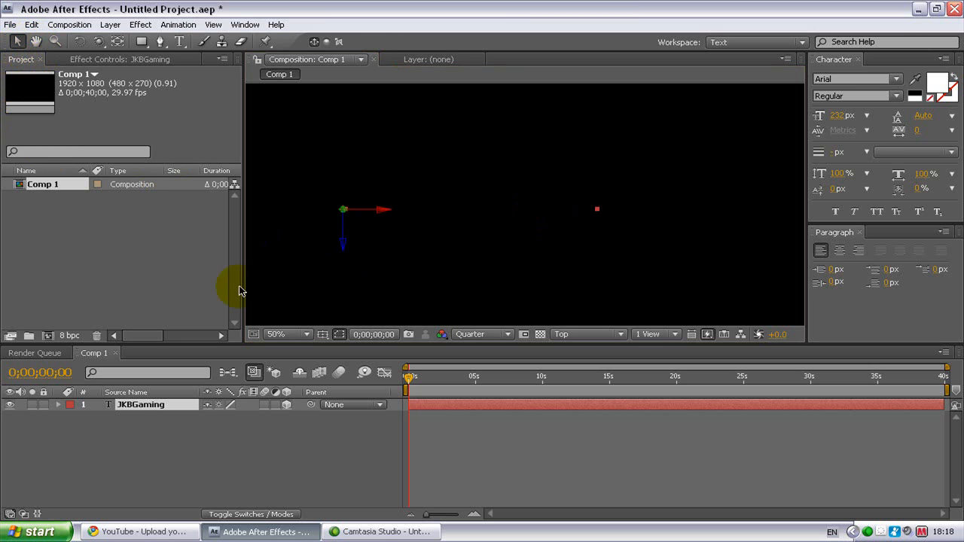
pyautogui.moveTo(163, 372)
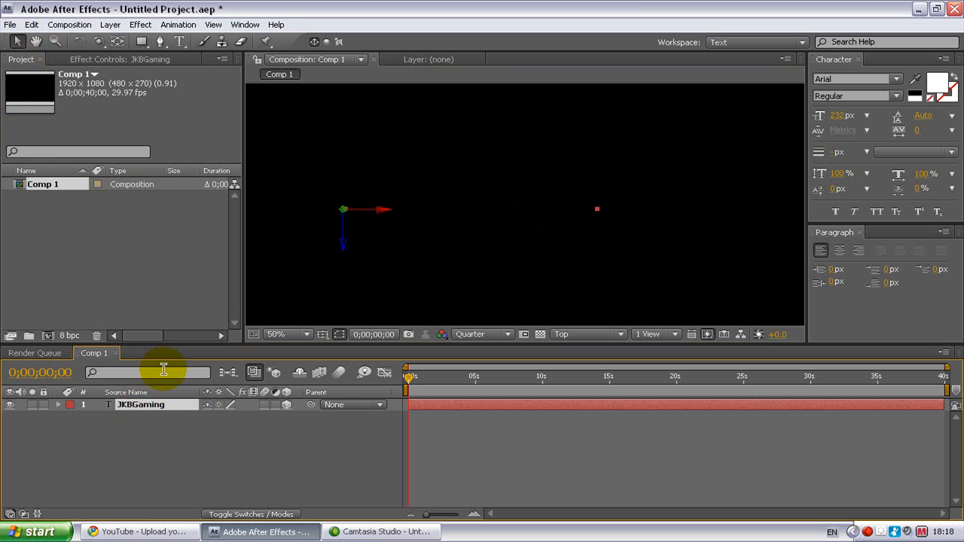
# - Duplicate the JKBGaming text layer with Ctrl+D
pyautogui.press('ctrl+d')
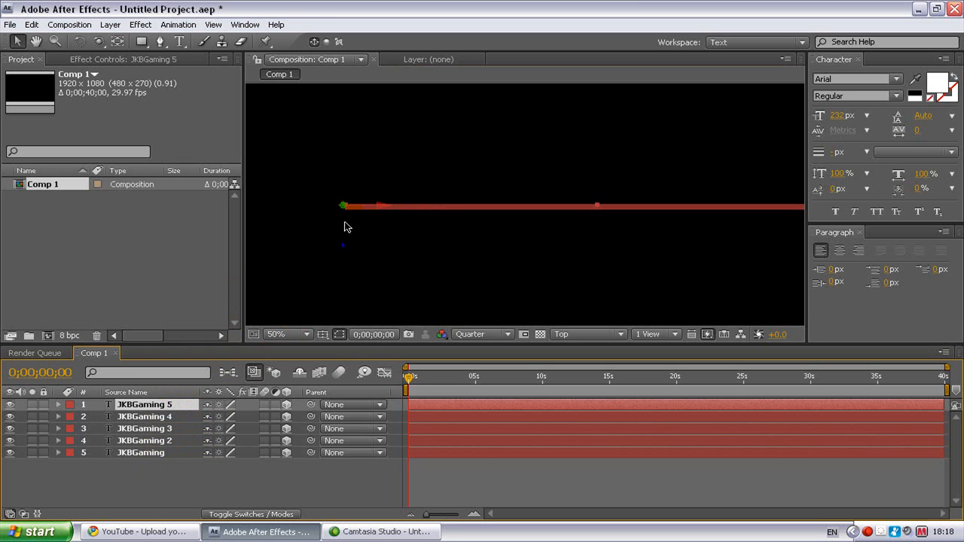
pyautogui.moveTo(347, 228)
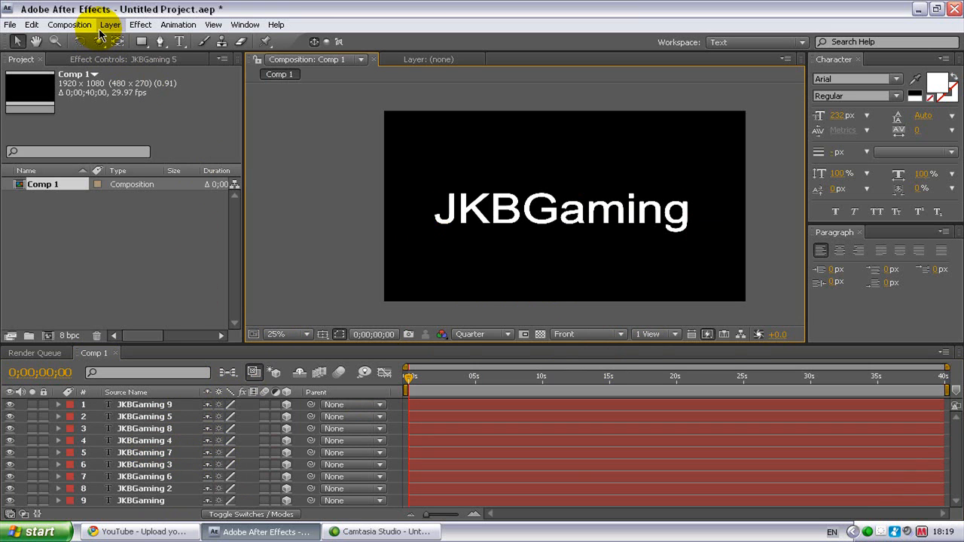
# - Add a 35mm Camera 1 layer from the Layer menu and select the orbit camera tool
pyautogui.click(110, 24)
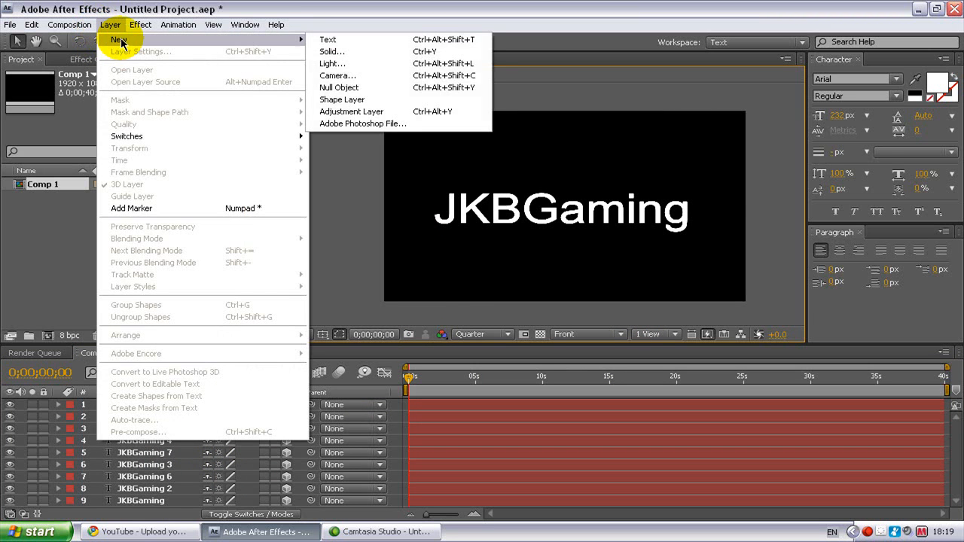
pyautogui.moveTo(355, 75)
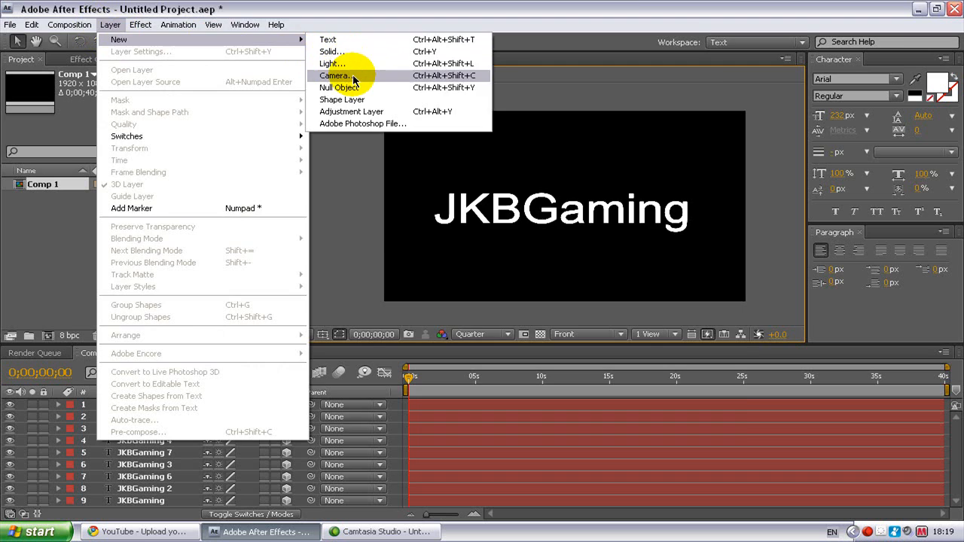
pyautogui.click(335, 76)
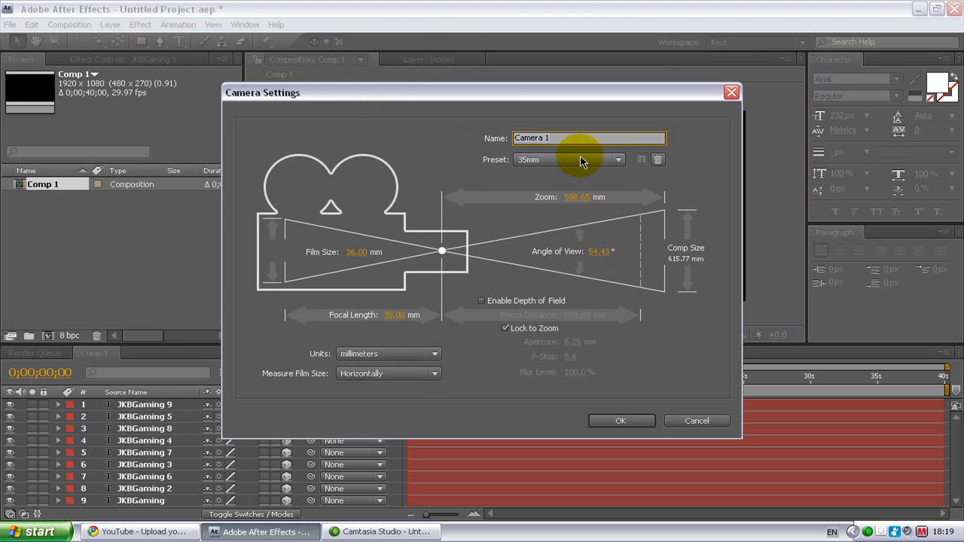
pyautogui.moveTo(539, 165)
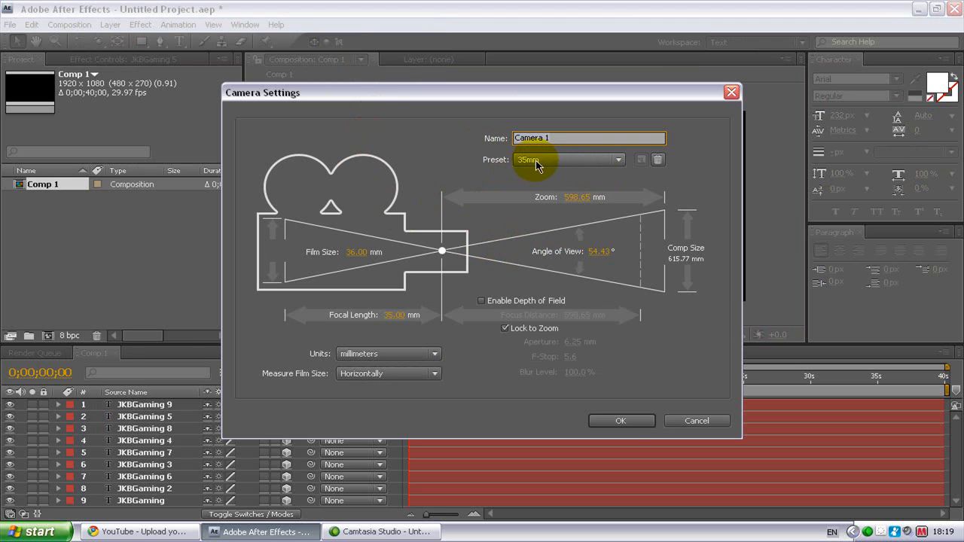
pyautogui.moveTo(621, 420)
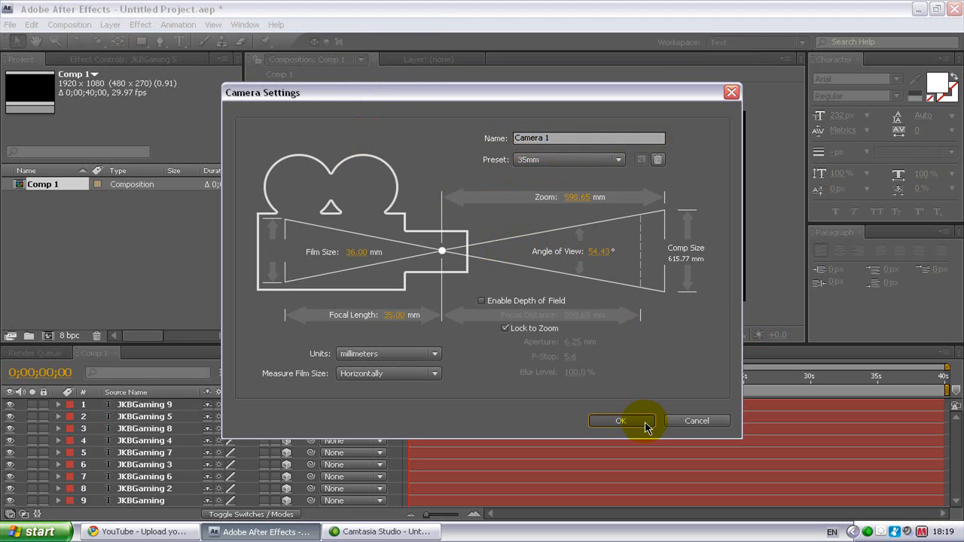
pyautogui.click(620, 420)
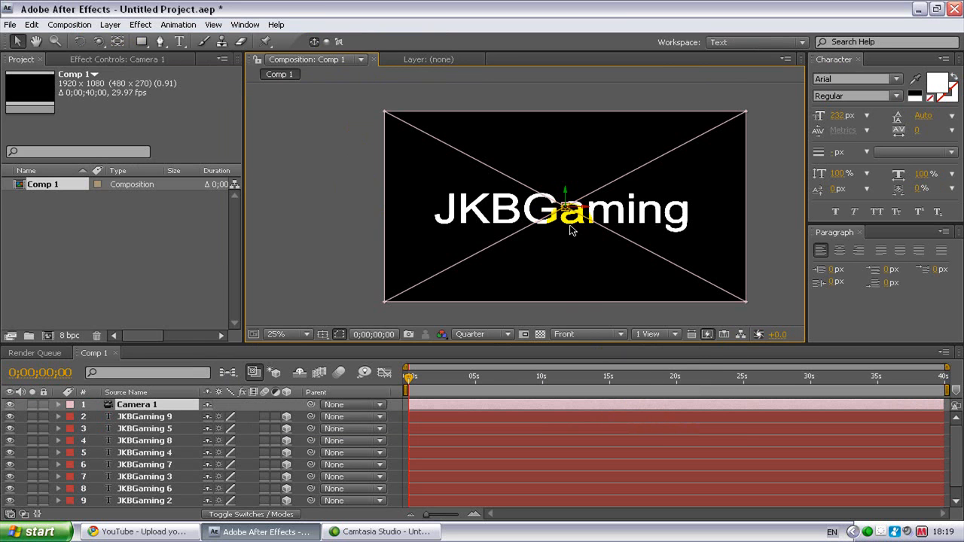
pyautogui.click(99, 41)
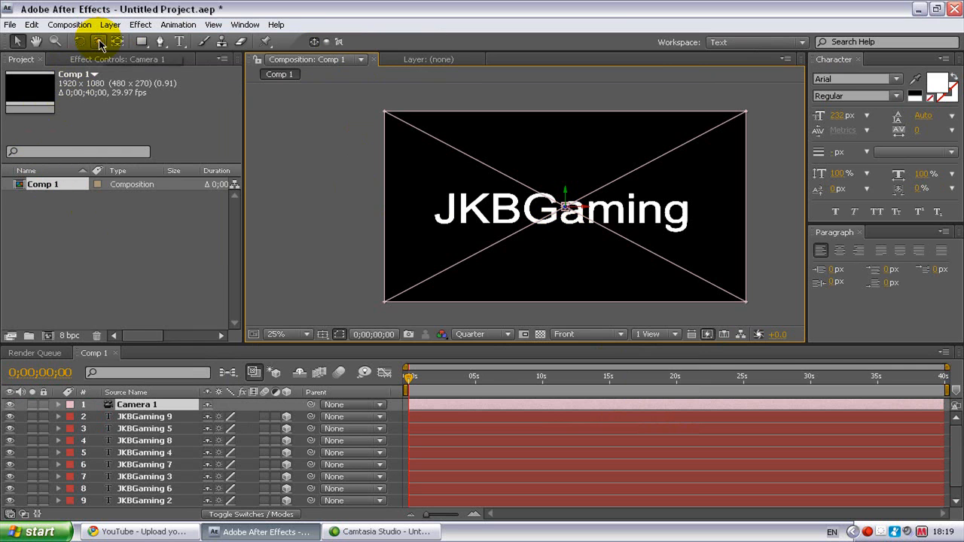
pyautogui.moveTo(99, 41)
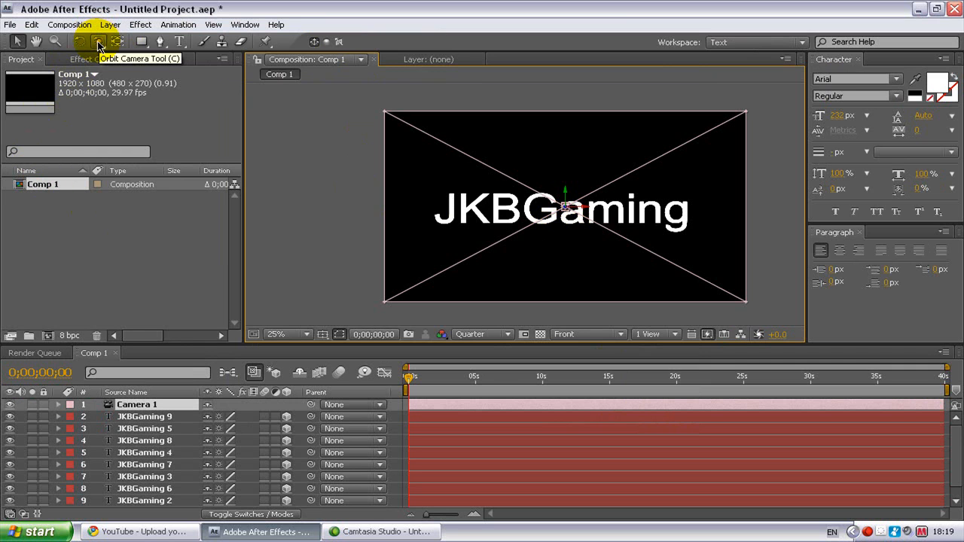
pyautogui.click(98, 41)
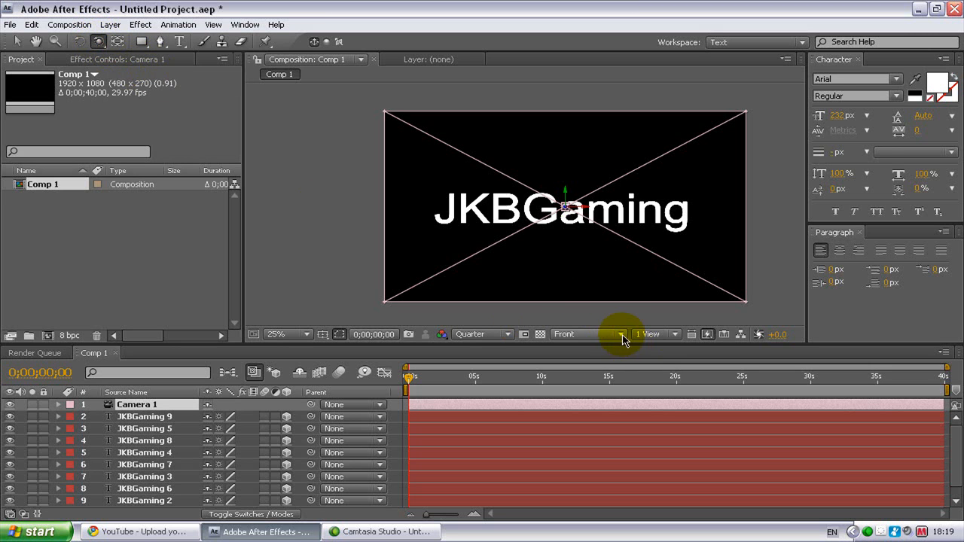
pyautogui.moveTo(624, 337)
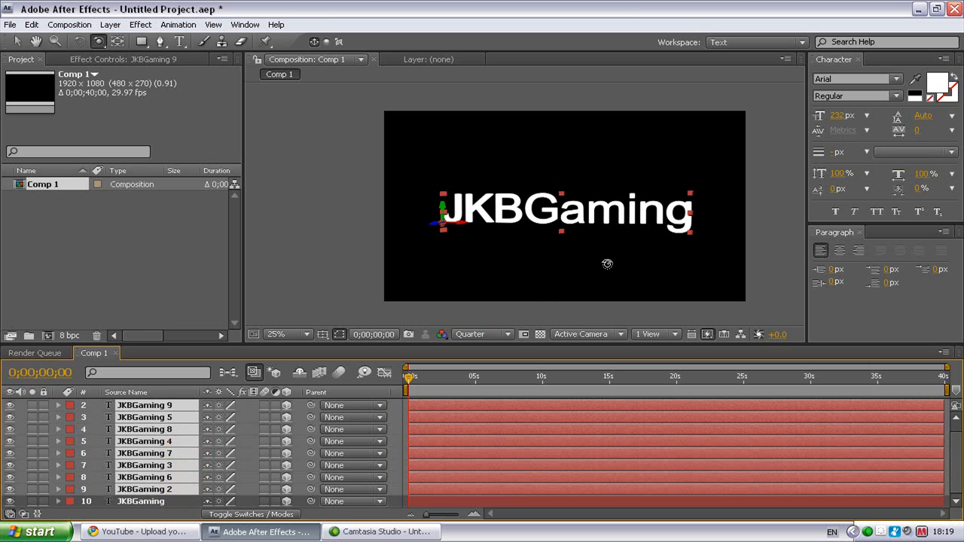
# - Set the fill of all JKBGaming text layers to dark grey 4D4D4D
pyautogui.click(943, 89)
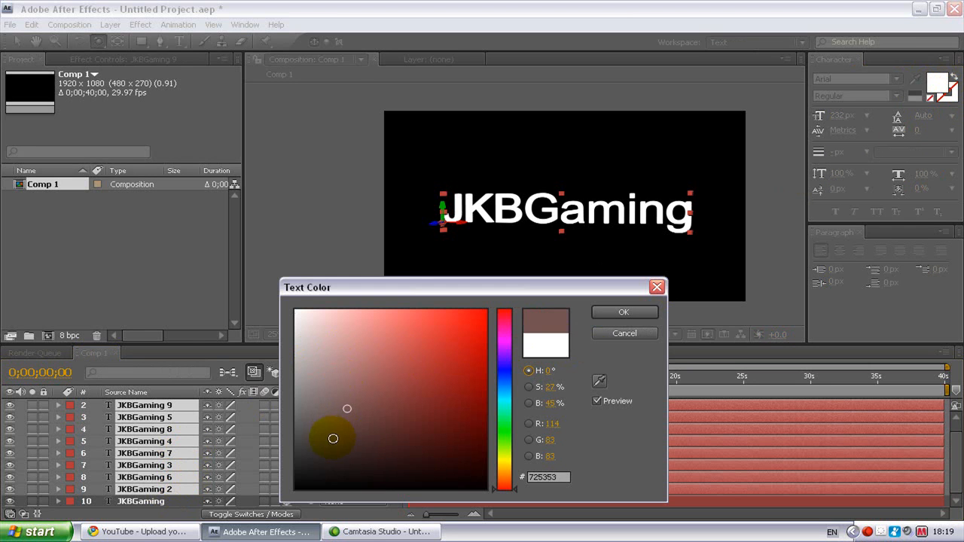
pyautogui.moveTo(333, 439); pyautogui.dragTo(383, 380)
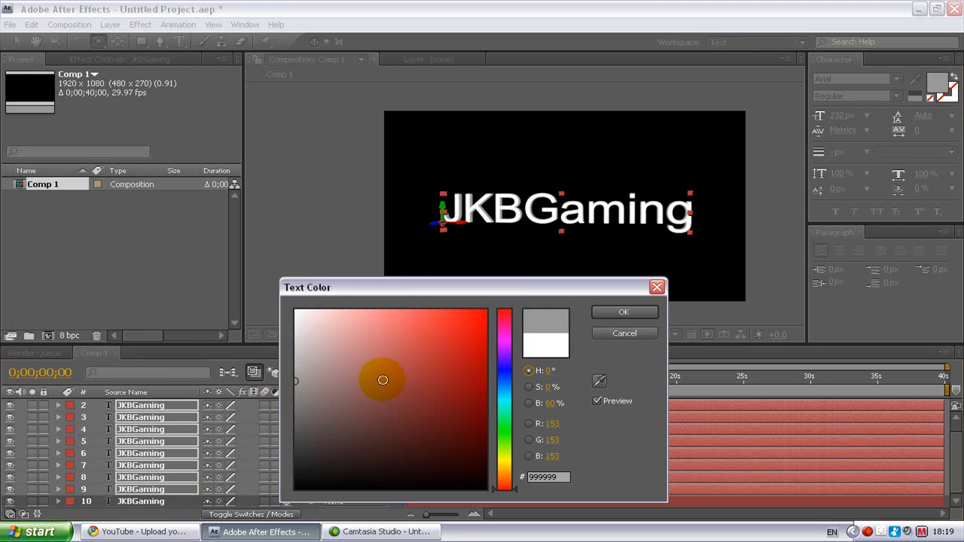
pyautogui.click(624, 312)
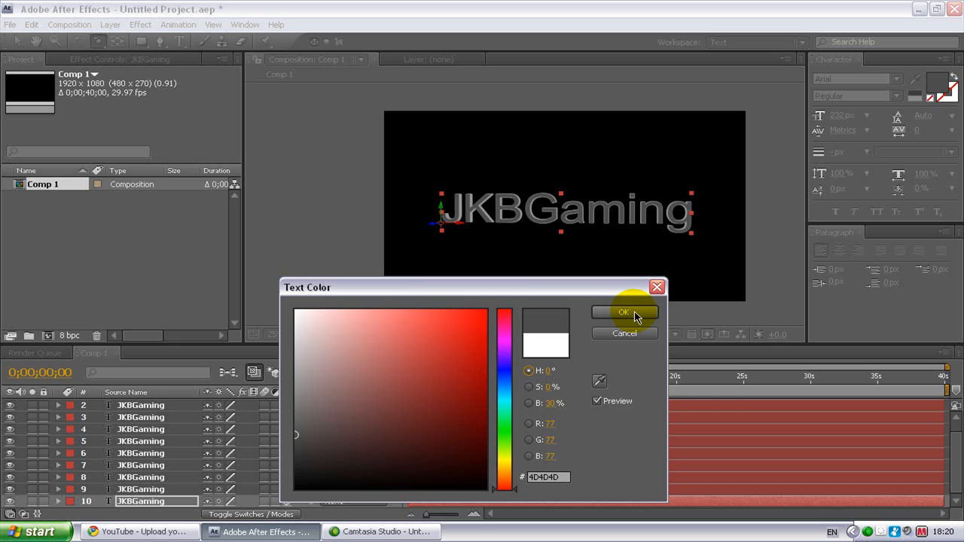
pyautogui.click(623, 312)
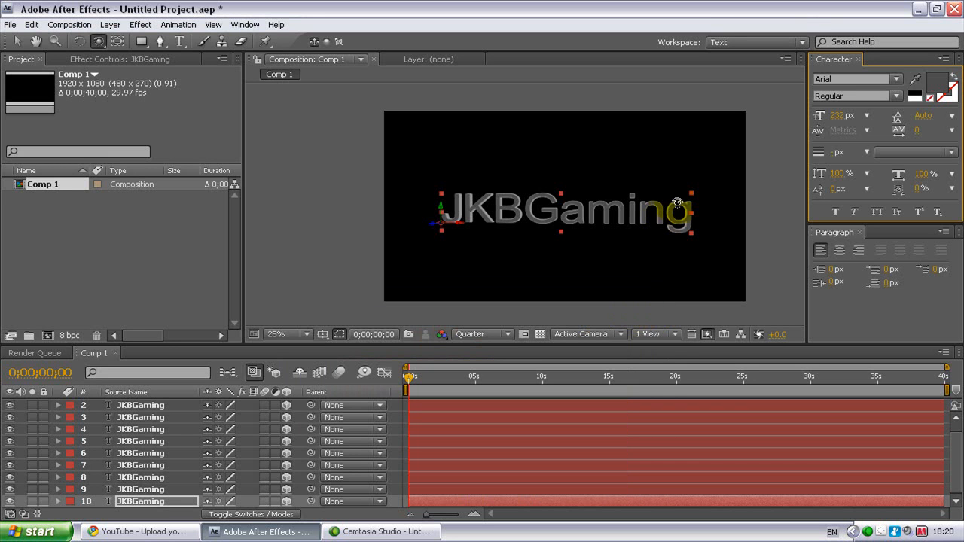
pyautogui.moveTo(678, 220)
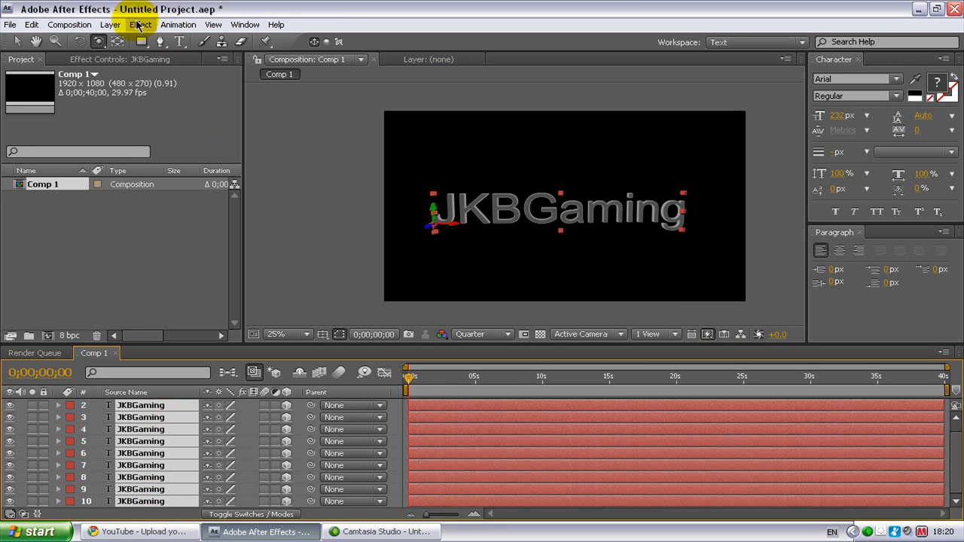
# - Pre-compose the text layers into '3d text' and dismiss the 2D-layer warning
pyautogui.click(111, 24)
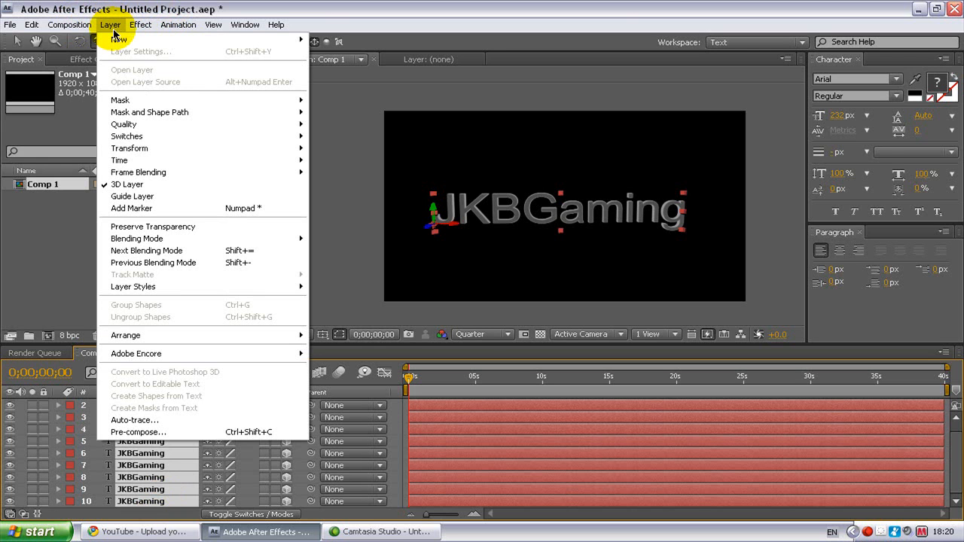
pyautogui.moveTo(193, 468)
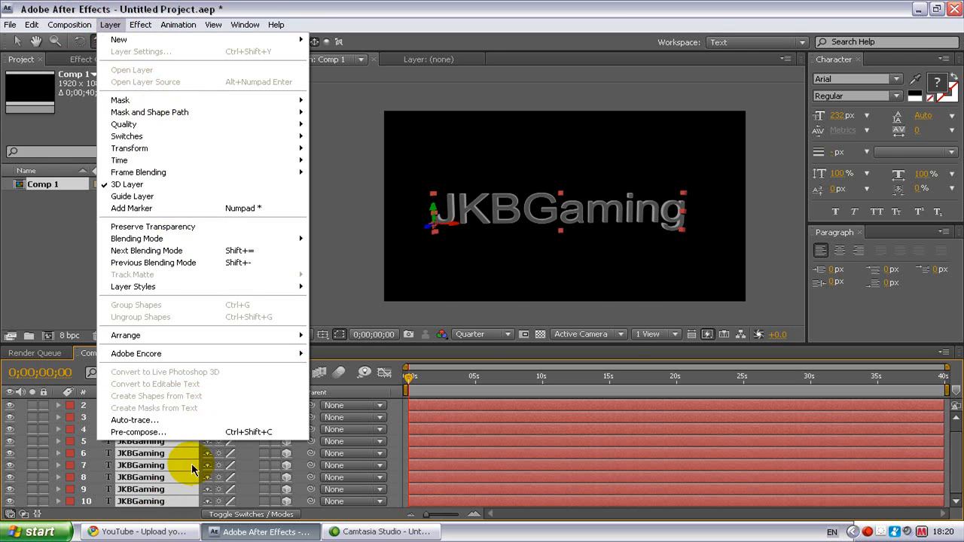
pyautogui.click(138, 431)
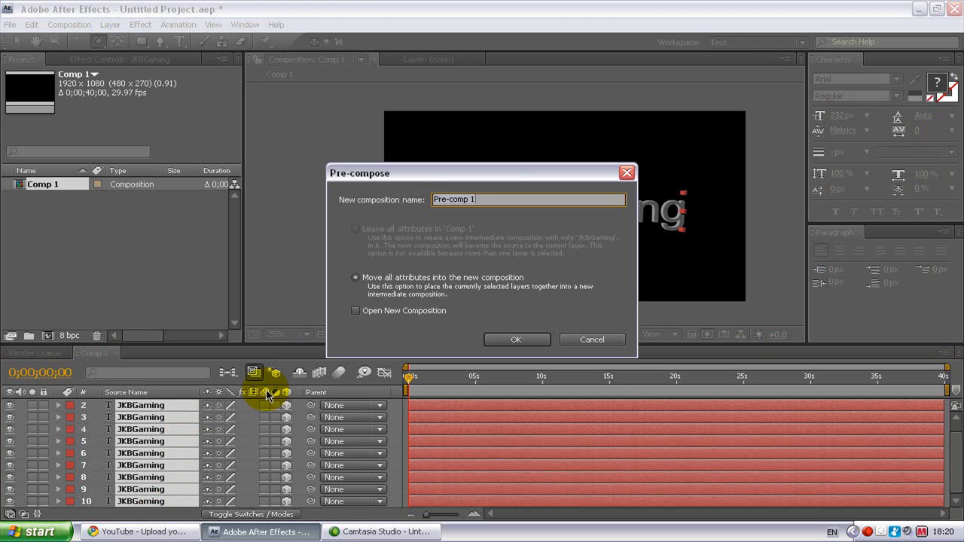
pyautogui.write('3d')
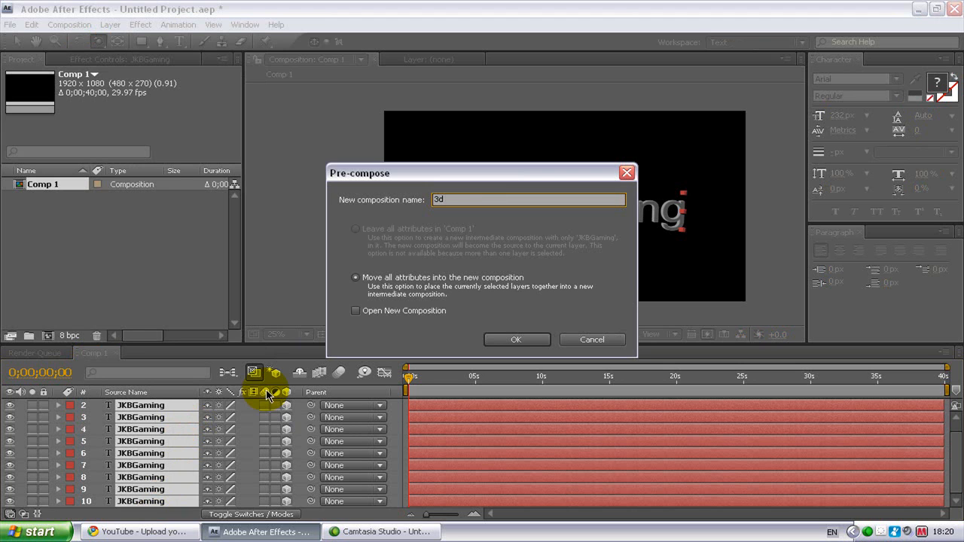
pyautogui.write('text')
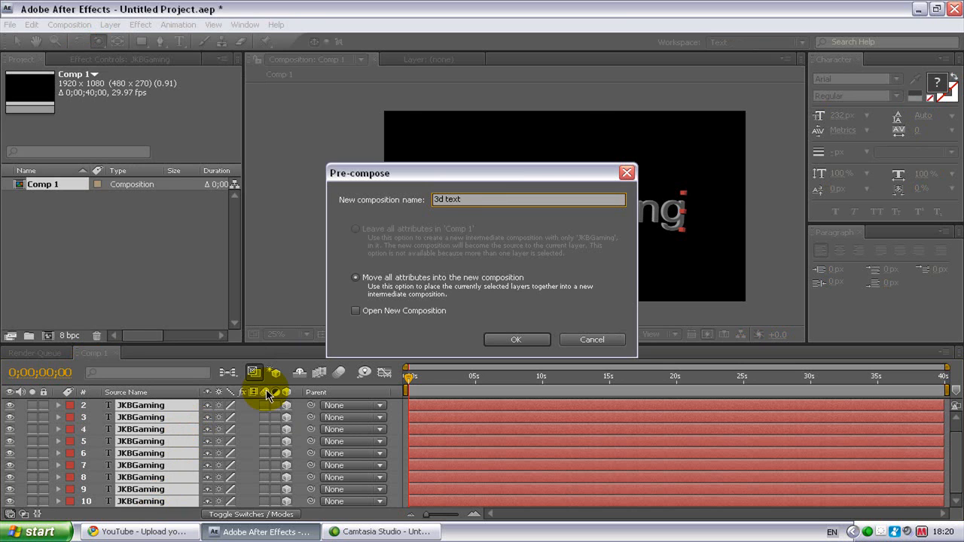
pyautogui.click(516, 340)
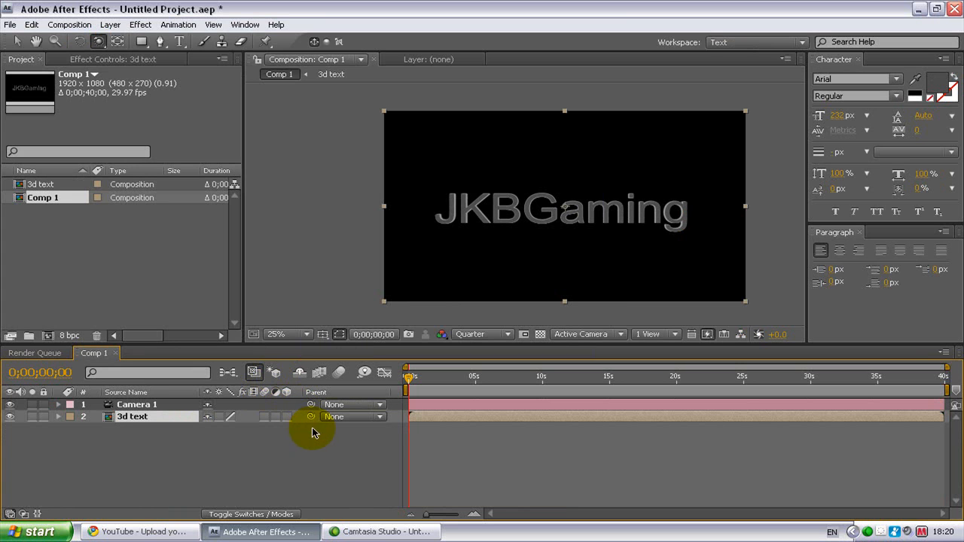
pyautogui.moveTo(295, 428)
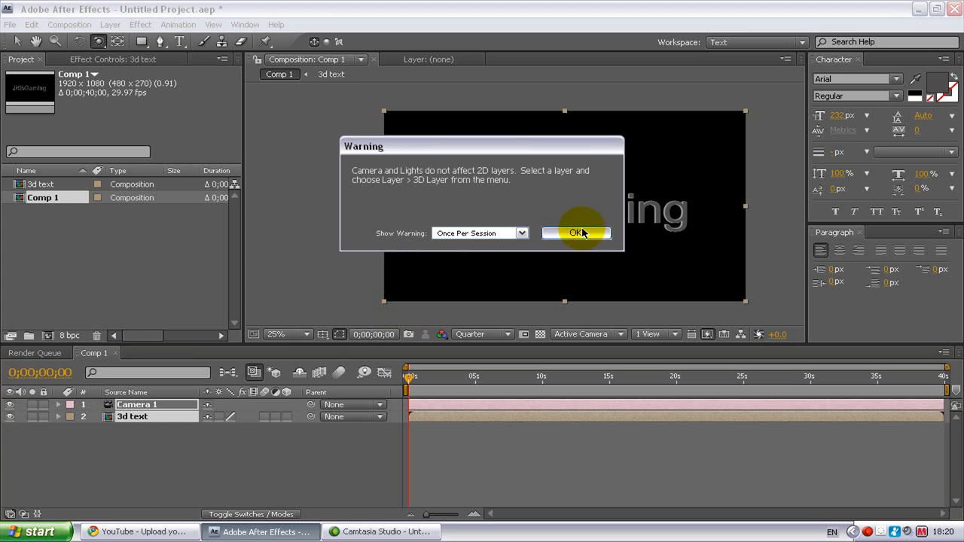
pyautogui.click(576, 233)
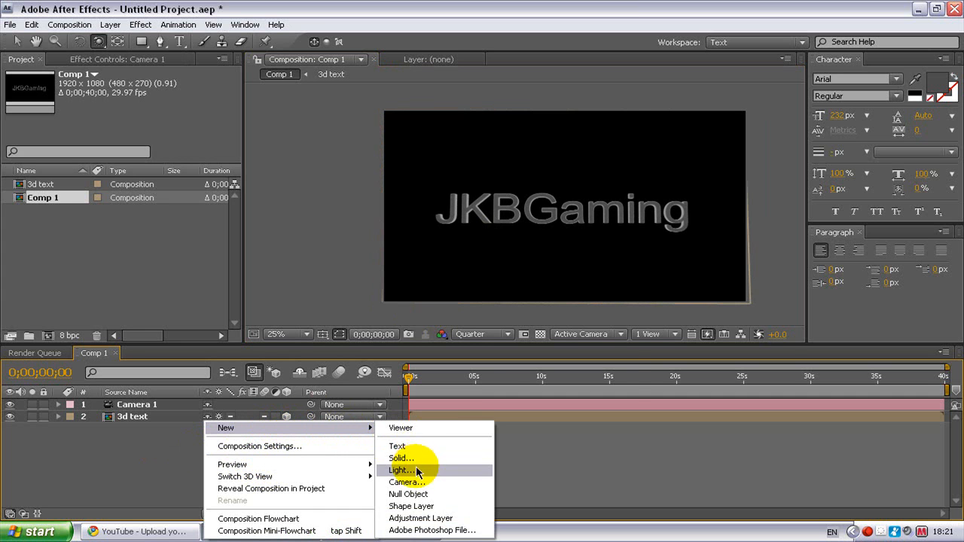
# - Add a new solid layer coloured blue 001EFF
pyautogui.click(400, 458)
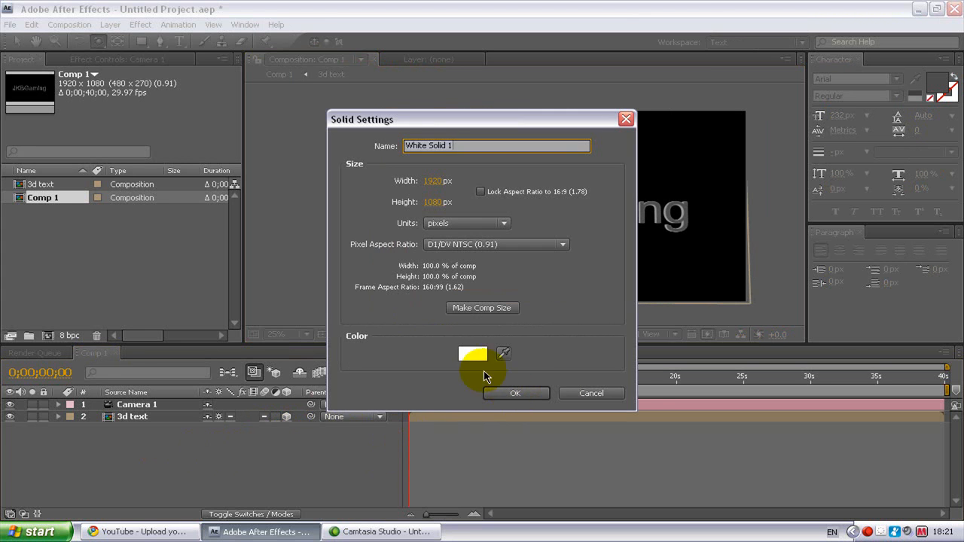
pyautogui.click(472, 354)
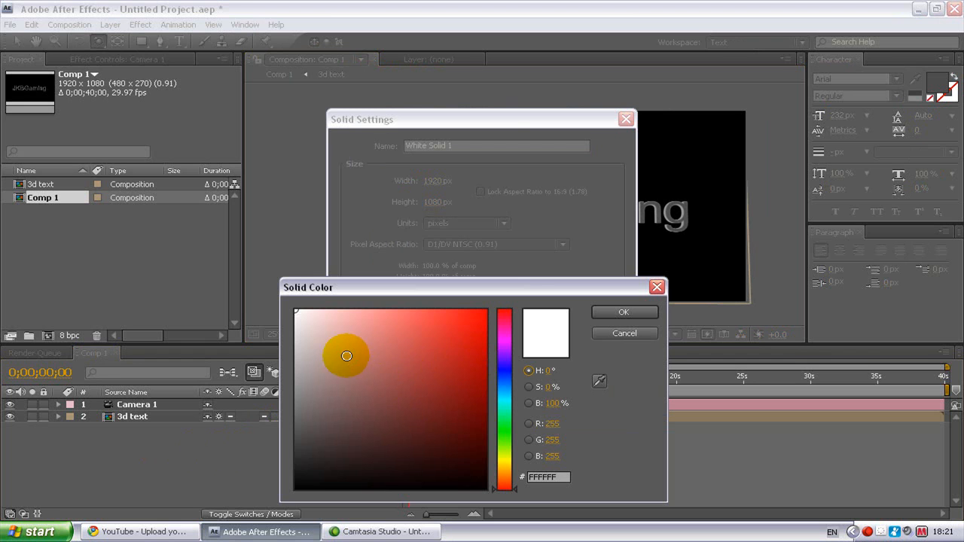
pyautogui.click(445, 362)
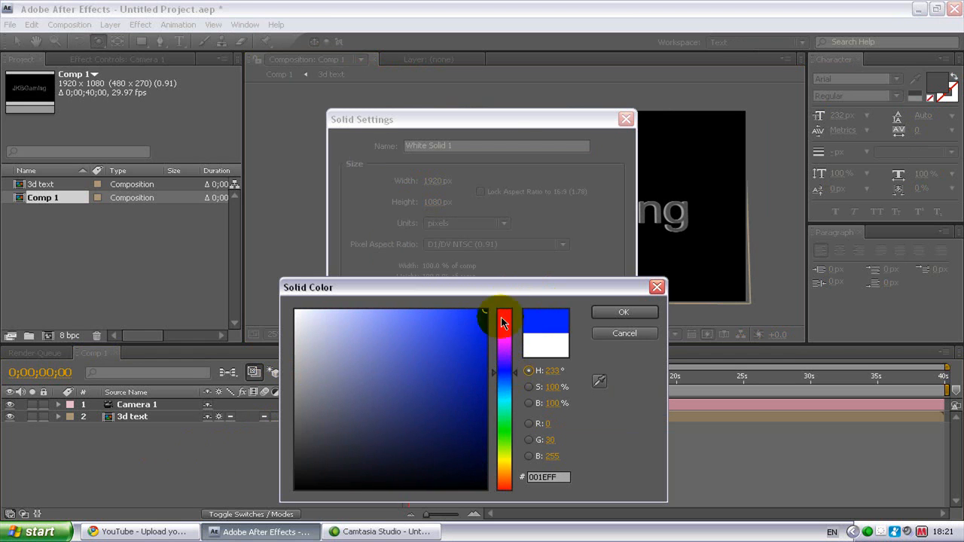
pyautogui.click(624, 312)
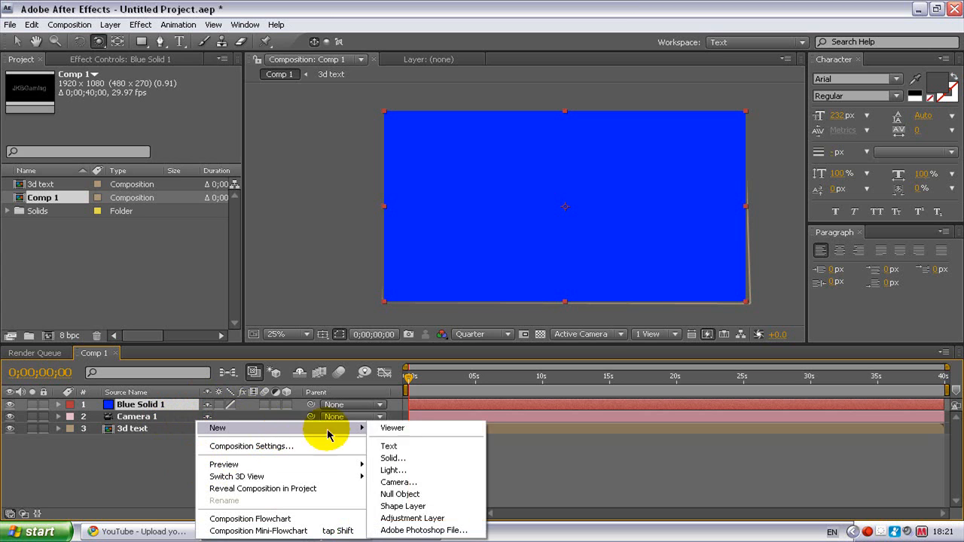
pyautogui.moveTo(211, 446)
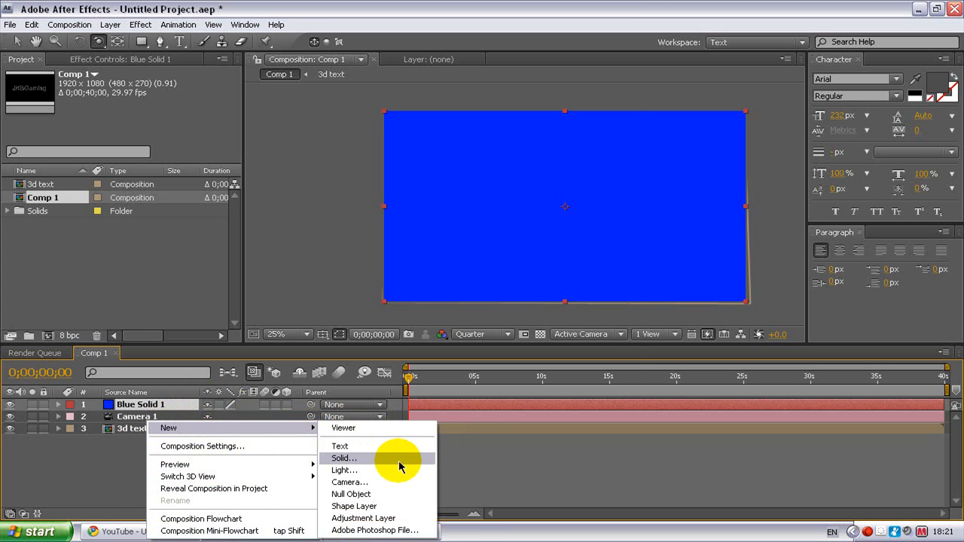
# - Add a second solid layer in a lighter medium blue
pyautogui.click(343, 459)
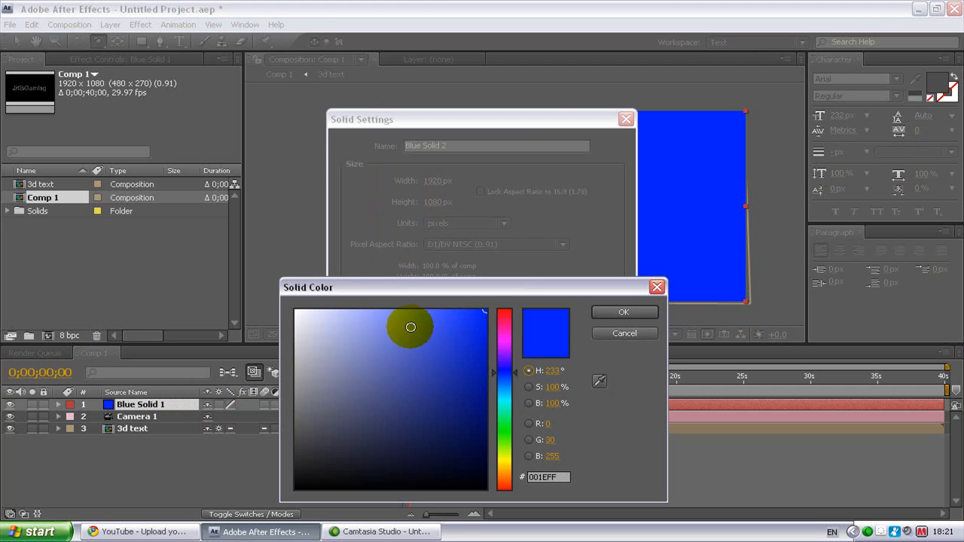
pyautogui.click(624, 312)
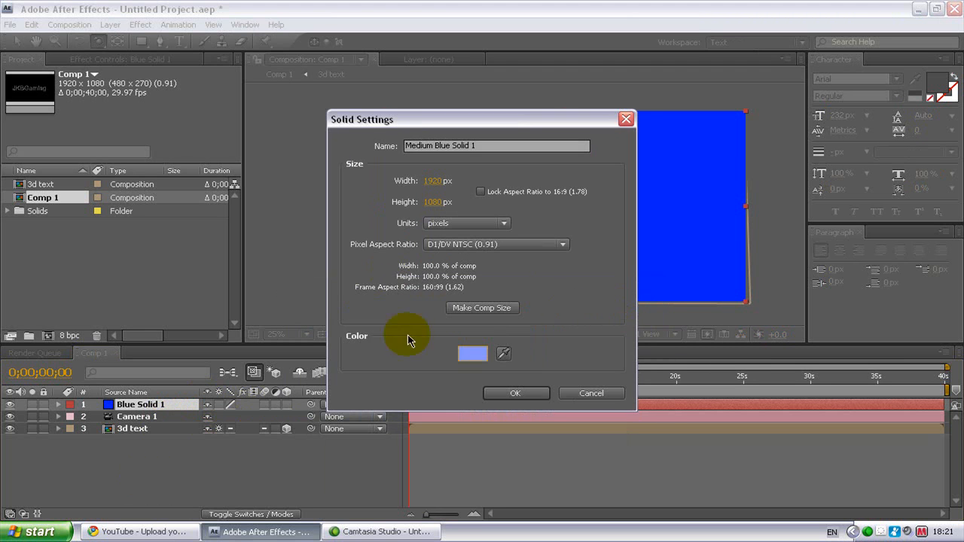
pyautogui.click(515, 392)
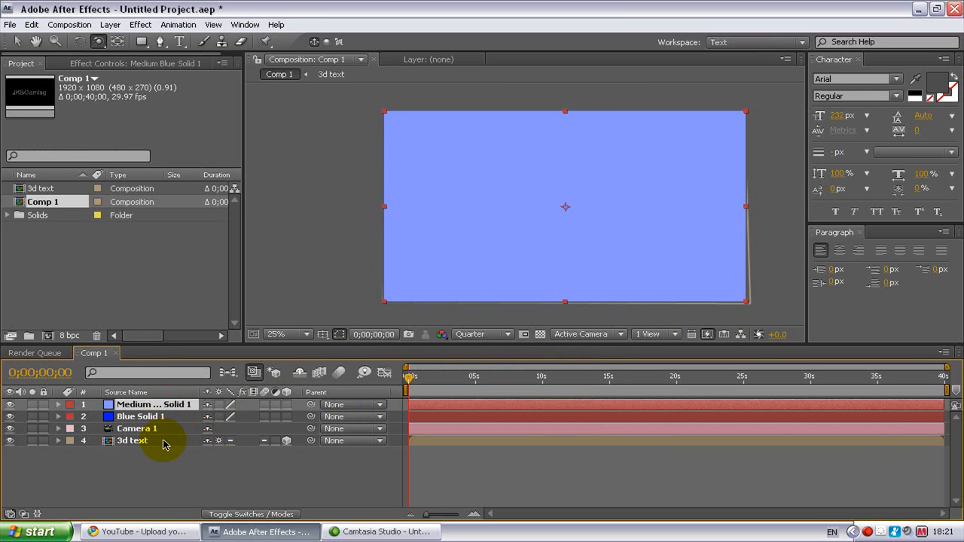
# - Move the 3d text layer above Blue Solid 1 and Medium Blue Solid 1
pyautogui.click(131, 441)
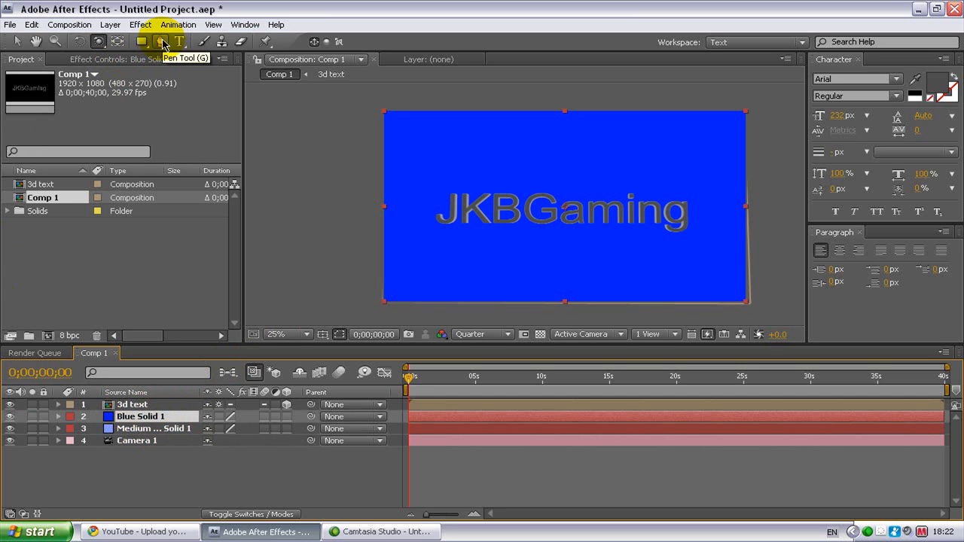
# - Draw a closed oval Pen mask on Blue Solid 1, curving its Bezier handles
pyautogui.click(159, 41)
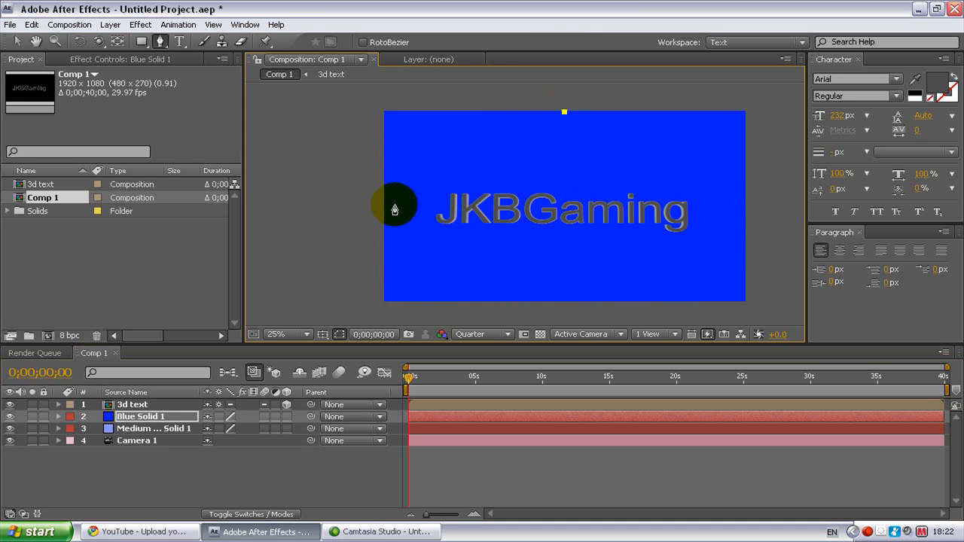
pyautogui.moveTo(383, 211)
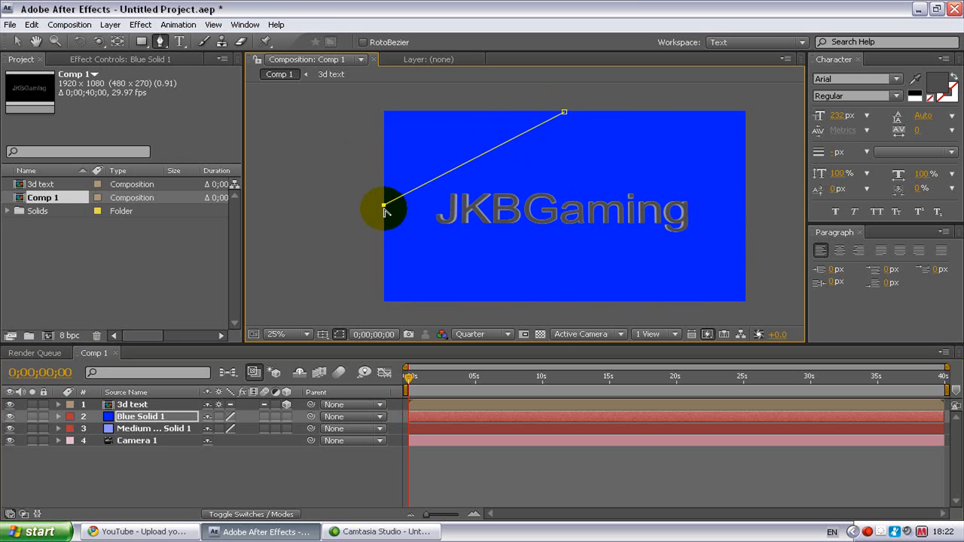
pyautogui.moveTo(384, 209); pyautogui.dragTo(384, 300)
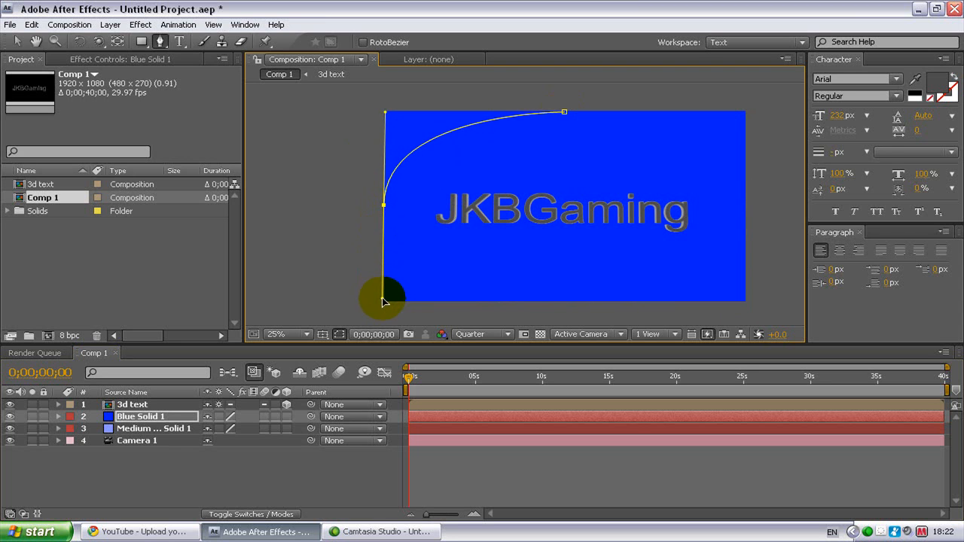
pyautogui.moveTo(561, 306)
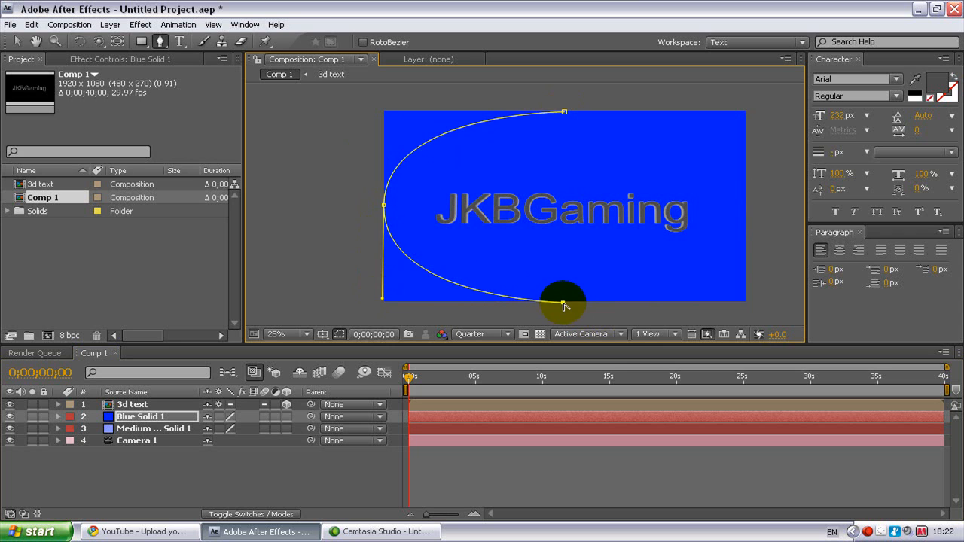
pyautogui.moveTo(744, 211)
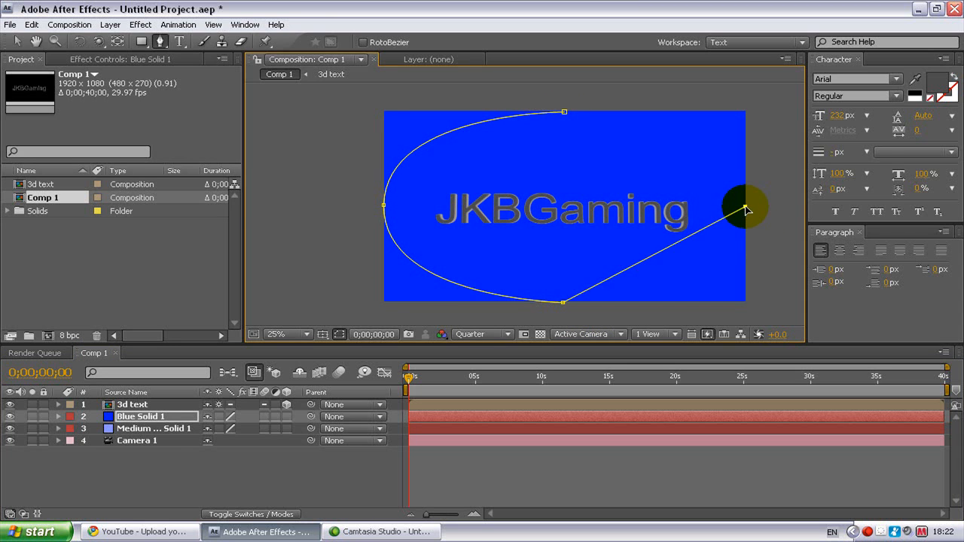
pyautogui.moveTo(746, 209); pyautogui.dragTo(746, 151)
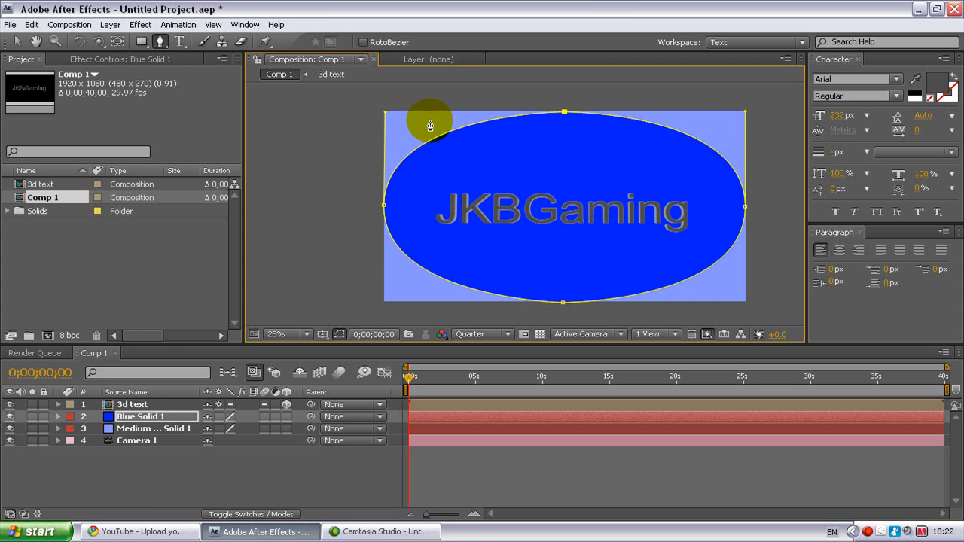
pyautogui.moveTo(271, 358)
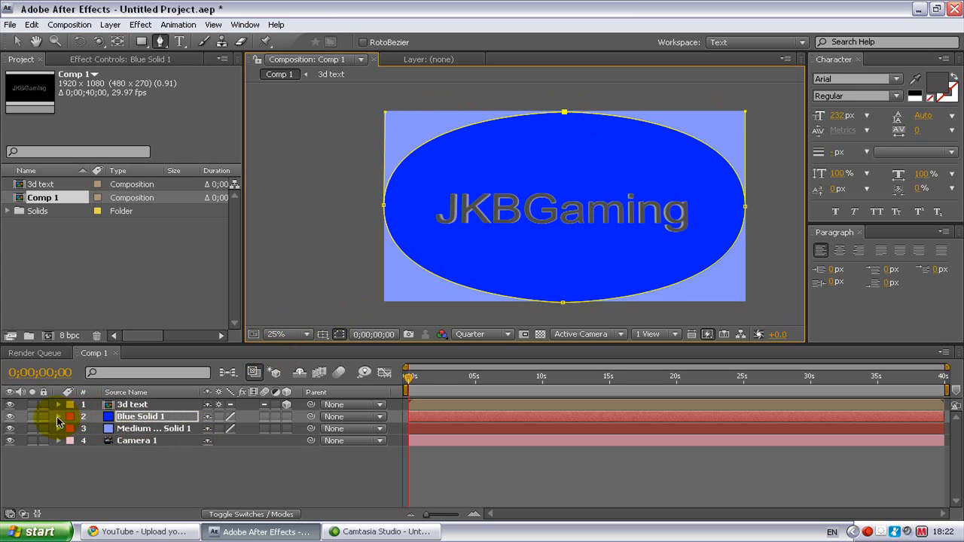
pyautogui.moveTo(59, 421)
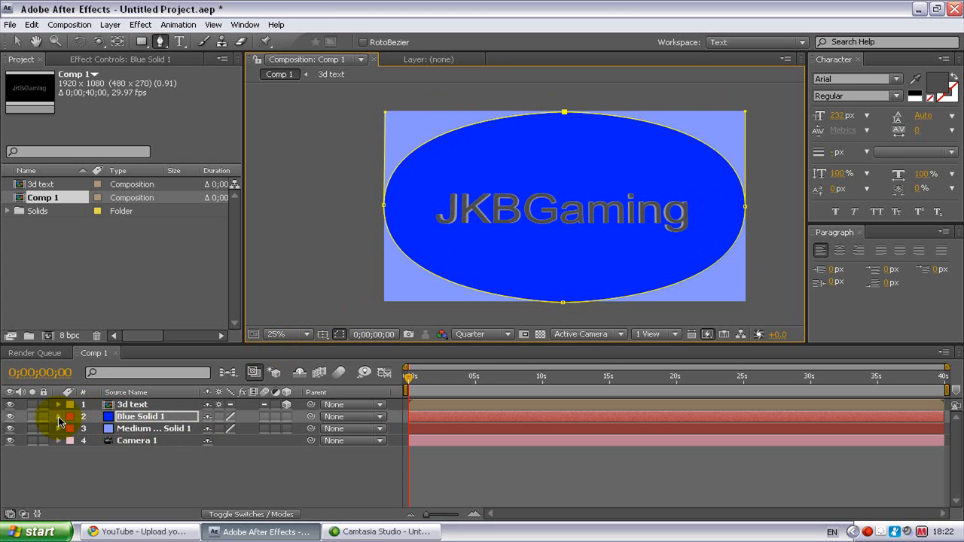
# - Scrub Mask 1 feather on Blue Solid 1 up to 294 pixels
pyautogui.click(59, 416)
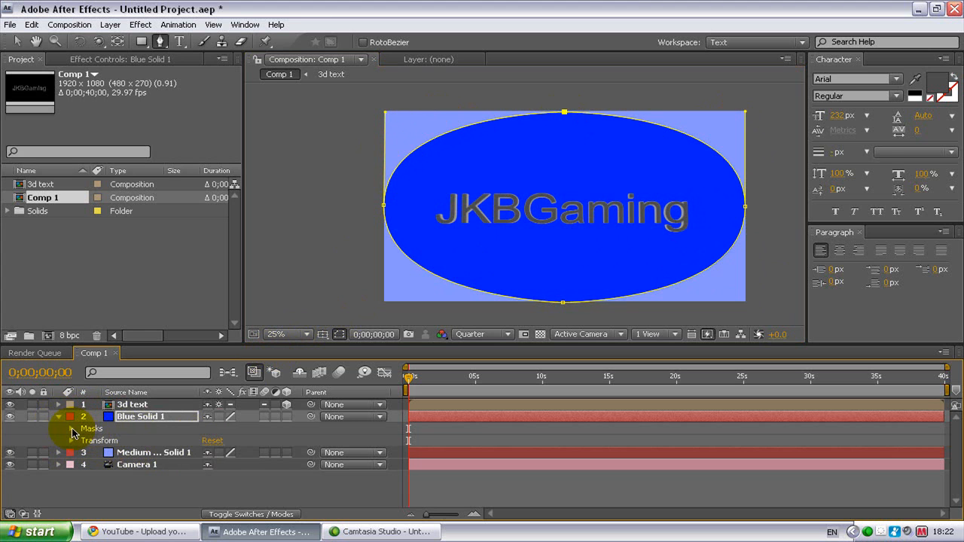
pyautogui.click(71, 441)
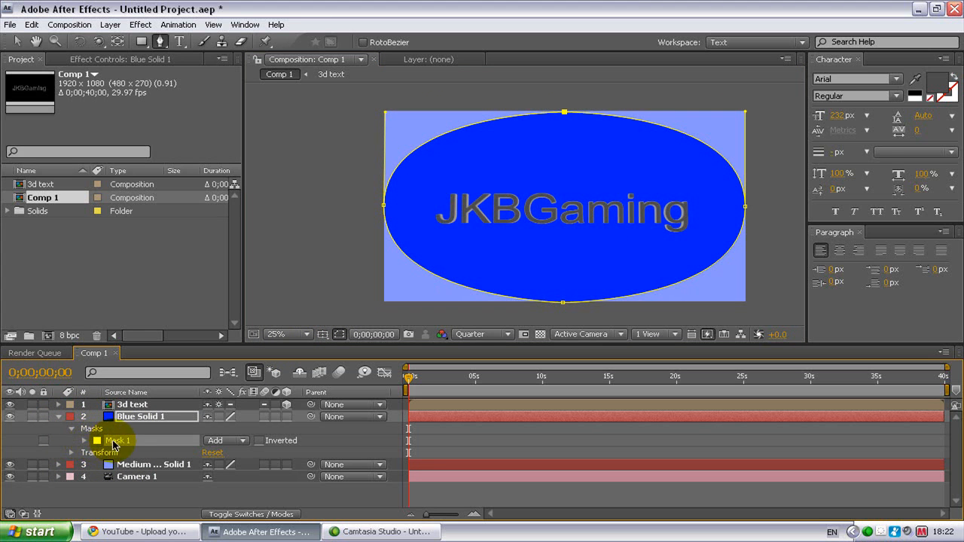
pyautogui.click(72, 441)
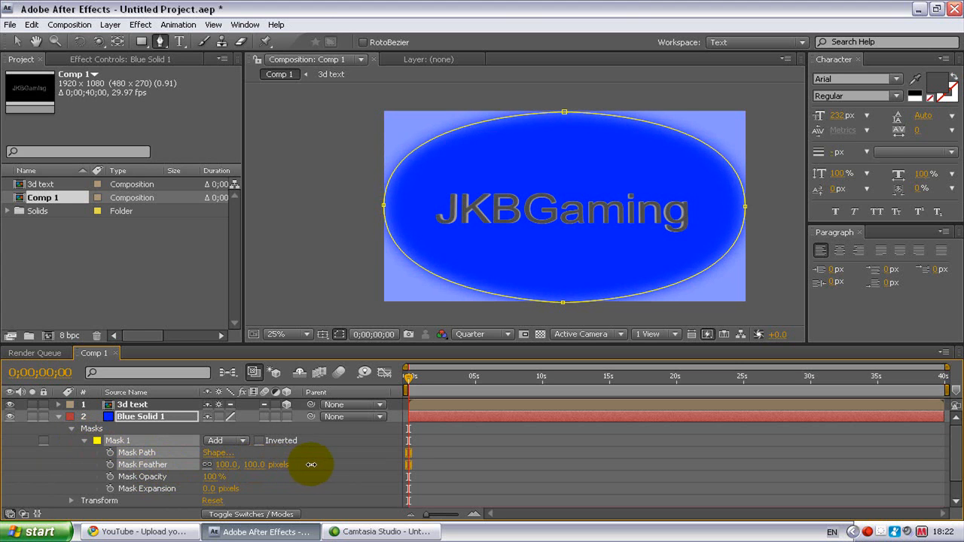
pyautogui.moveTo(311, 465); pyautogui.dragTo(358, 465)
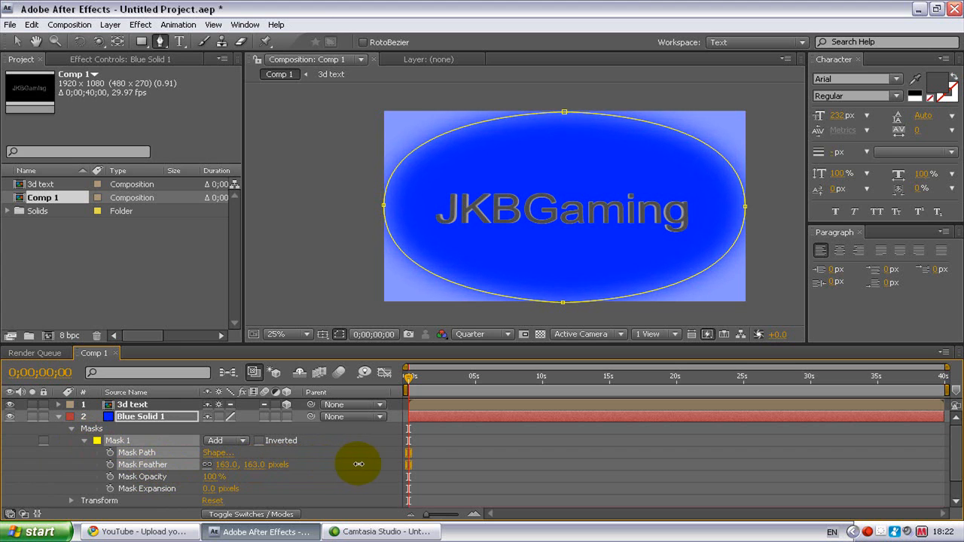
pyautogui.moveTo(358, 464); pyautogui.dragTo(416, 464)
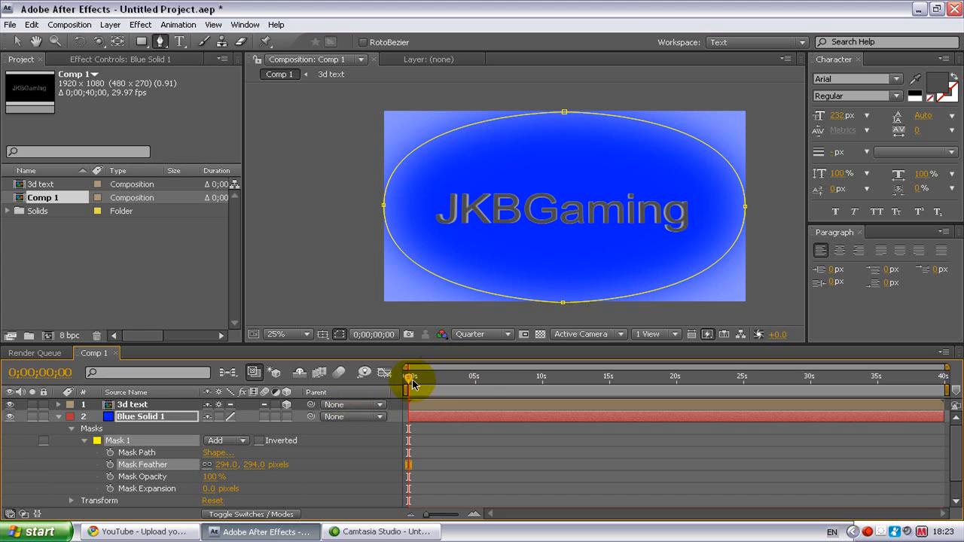
pyautogui.moveTo(418, 390)
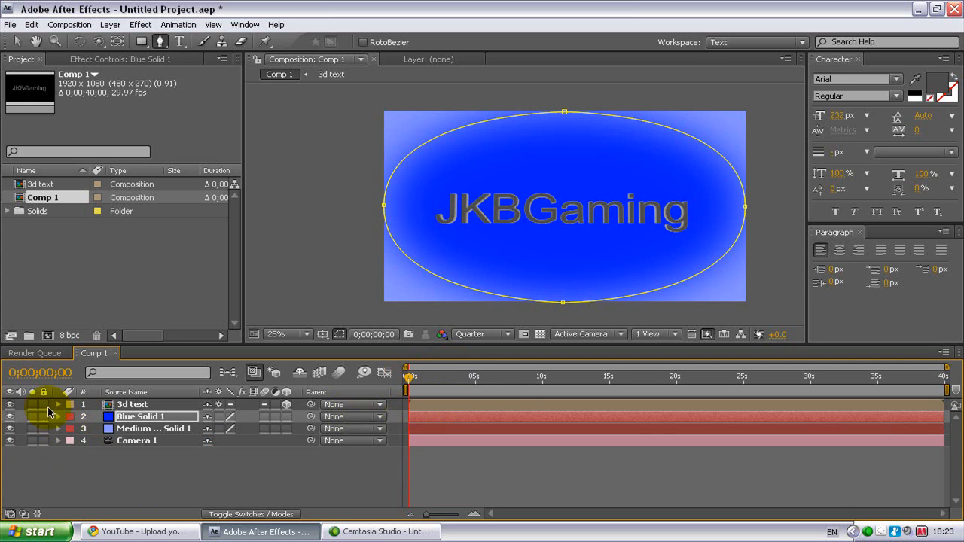
# - Expand Camera 1's Transform and orbit the camera to an angled view of JKBGaming
pyautogui.click(59, 441)
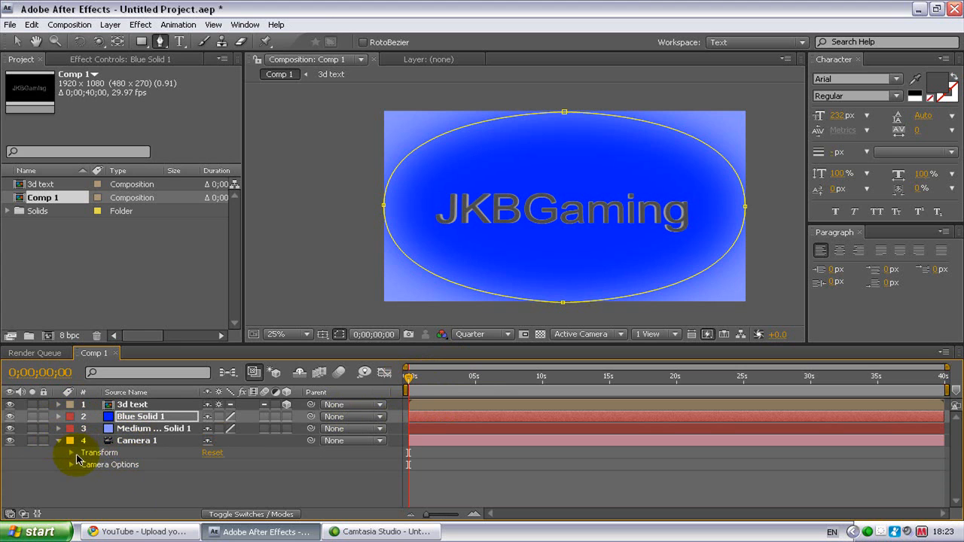
pyautogui.click(70, 453)
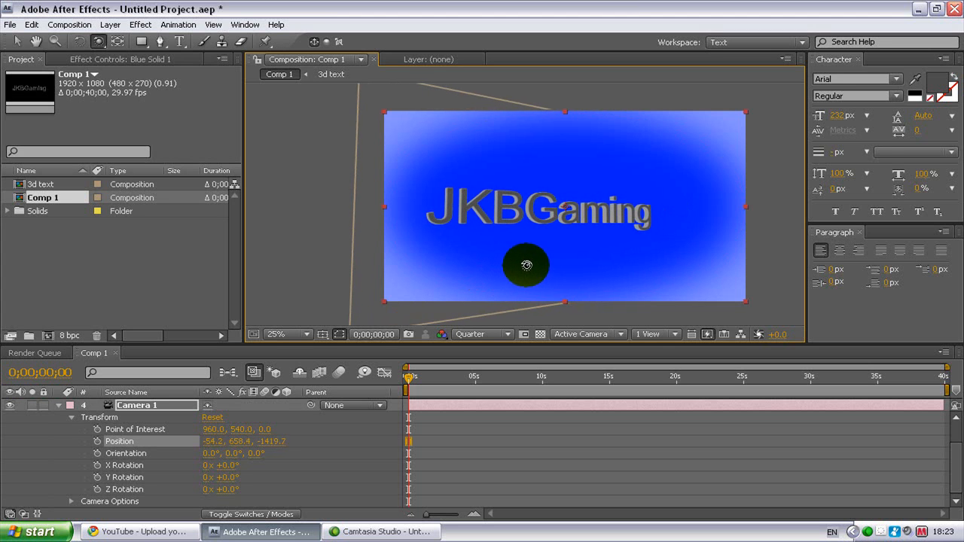
pyautogui.moveTo(528, 265); pyautogui.dragTo(527, 265)
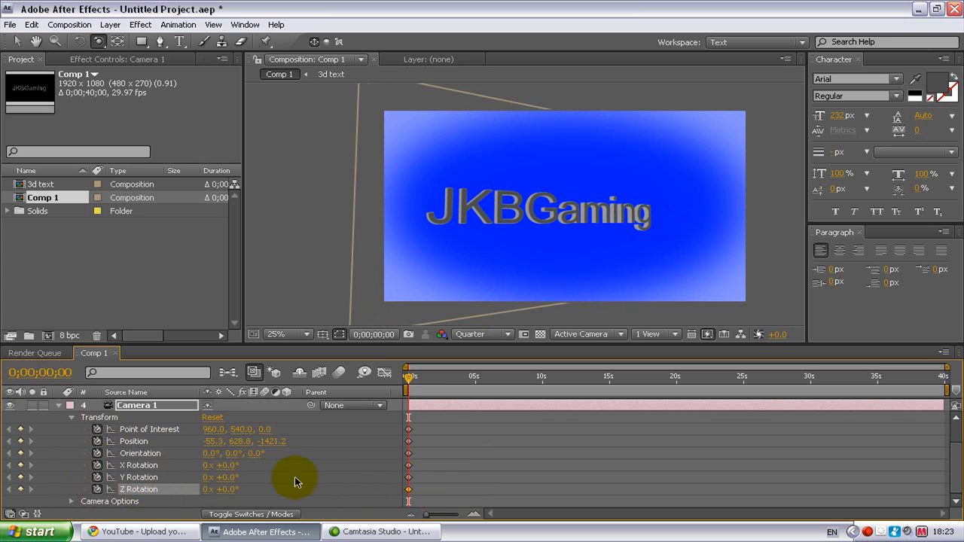
# - At about 3 seconds, swing Camera 1 sideways around the text and preview
pyautogui.moveTo(411, 378); pyautogui.dragTo(438, 377)
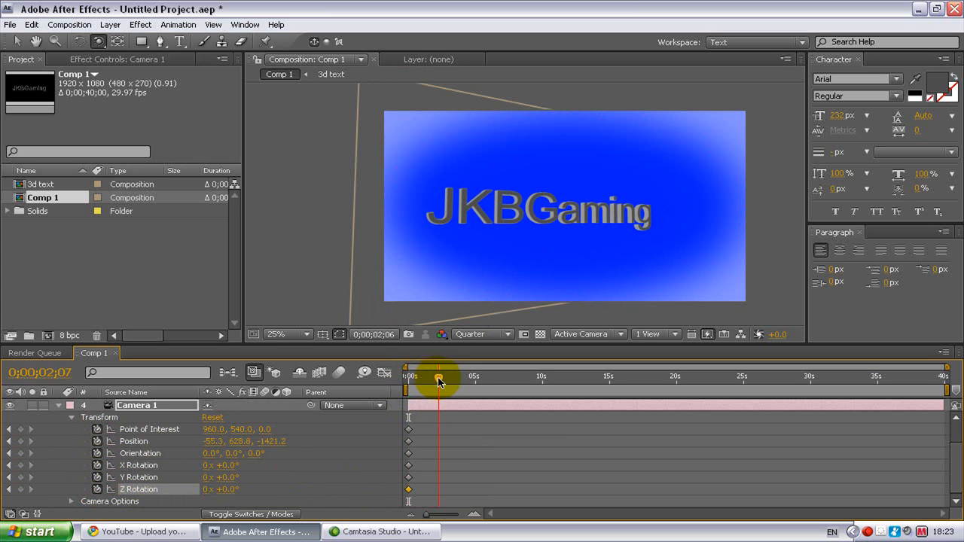
pyautogui.moveTo(438, 378); pyautogui.dragTo(457, 378)
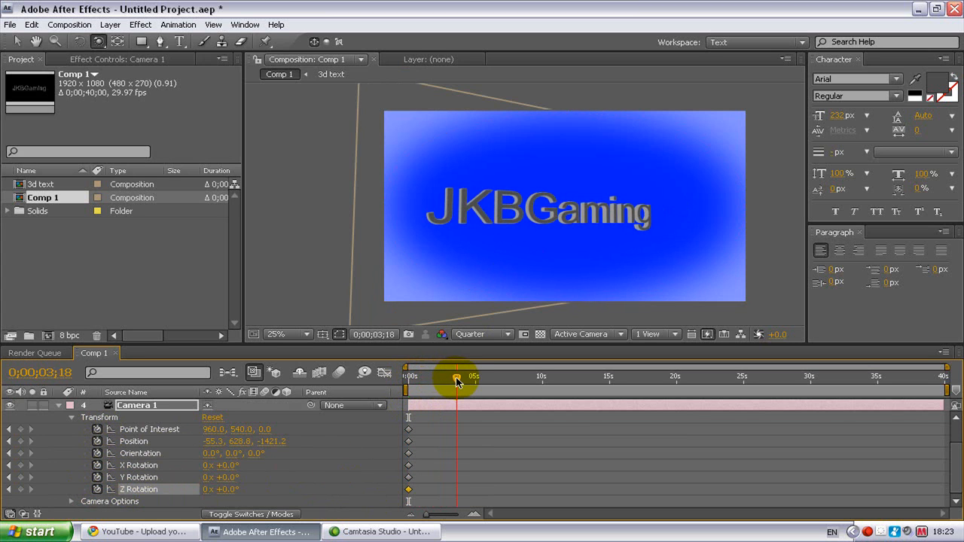
pyautogui.moveTo(456, 378); pyautogui.dragTo(452, 379)
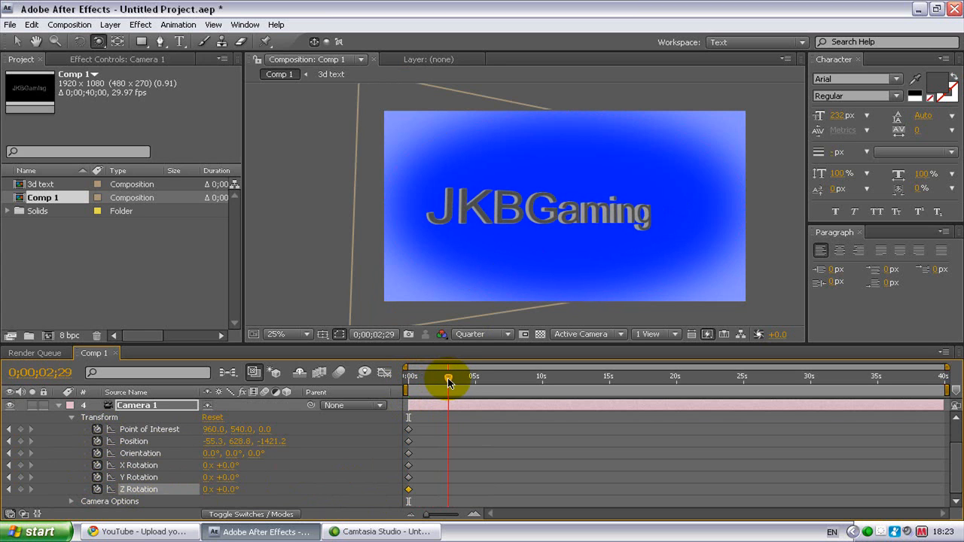
pyautogui.moveTo(448, 376); pyautogui.dragTo(449, 376)
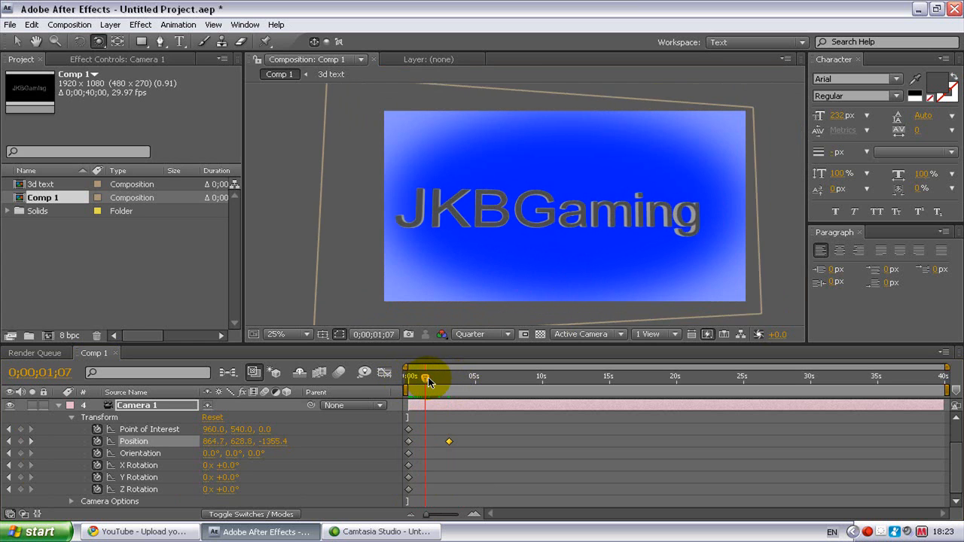
pyautogui.moveTo(426, 376); pyautogui.dragTo(449, 377)
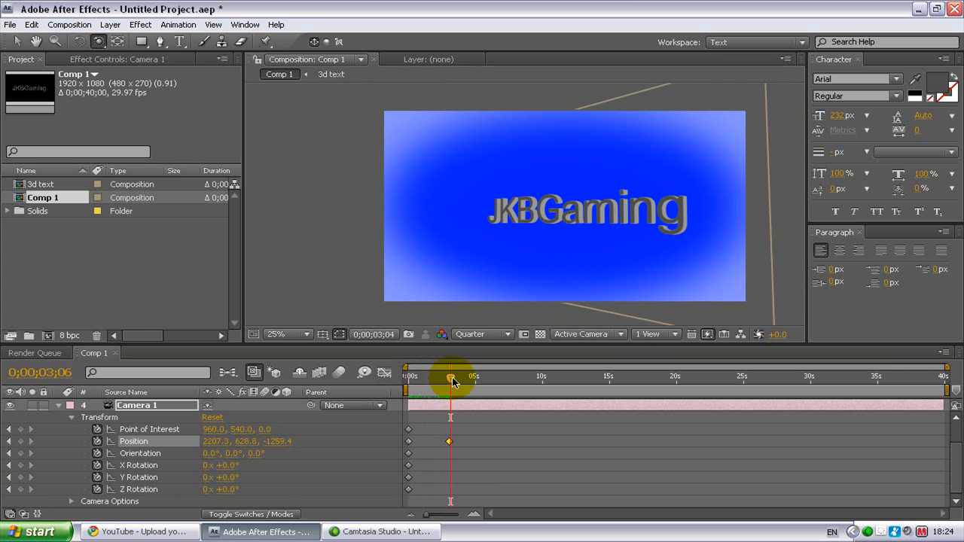
# - At about 5.5 seconds, turn the camera to face the text, then preview the sweep
pyautogui.moveTo(452, 376); pyautogui.dragTo(482, 377)
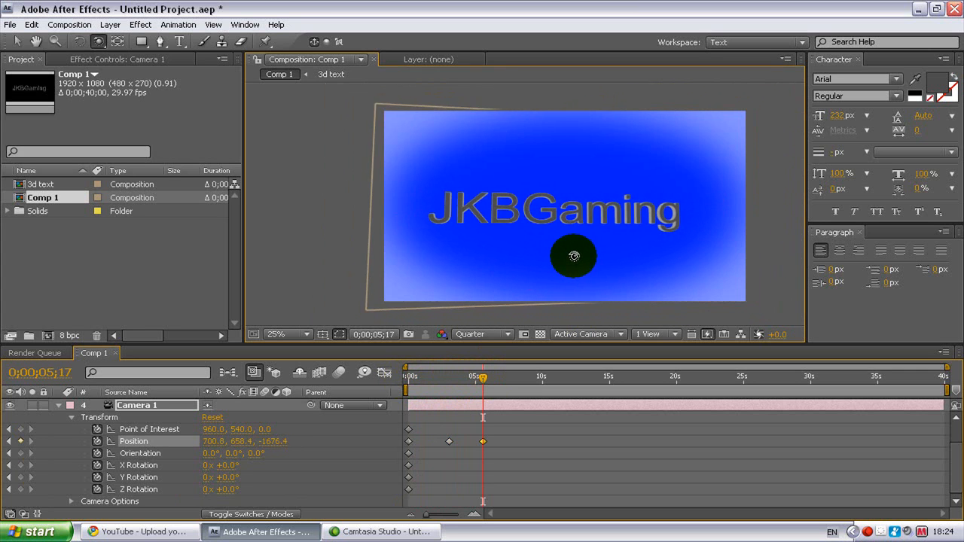
pyautogui.moveTo(574, 256); pyautogui.dragTo(569, 256)
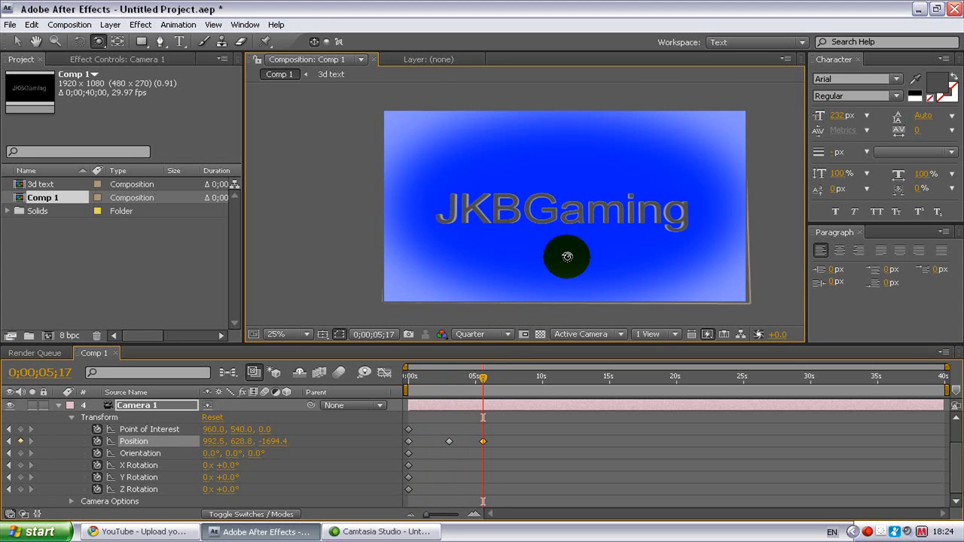
pyautogui.moveTo(568, 257); pyautogui.dragTo(568, 257)
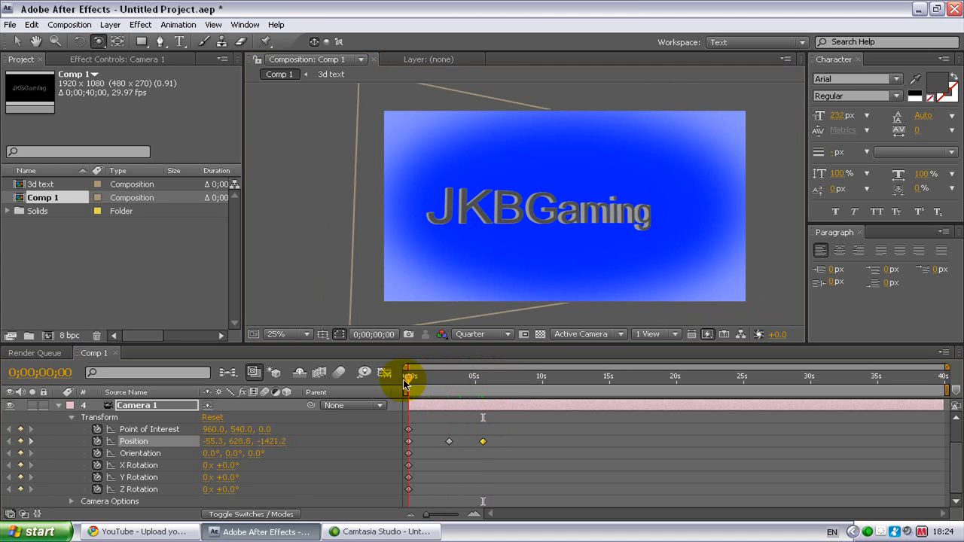
pyautogui.moveTo(409, 376); pyautogui.dragTo(434, 376)
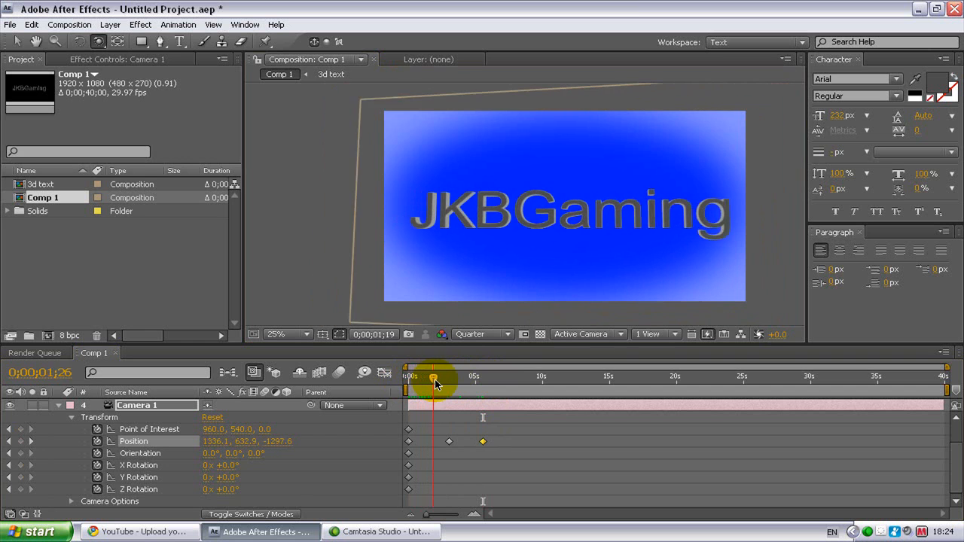
pyautogui.moveTo(435, 376); pyautogui.dragTo(457, 376)
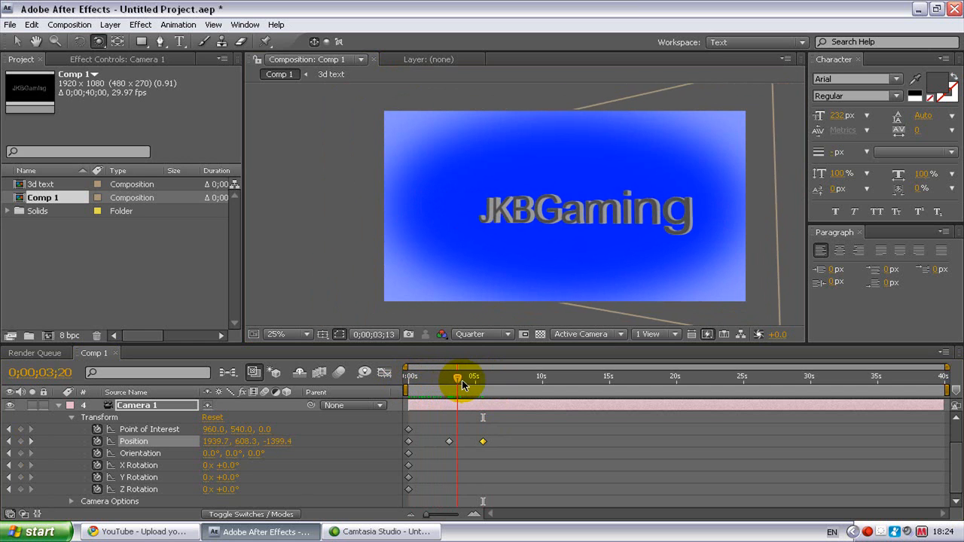
pyautogui.moveTo(457, 376); pyautogui.dragTo(482, 376)
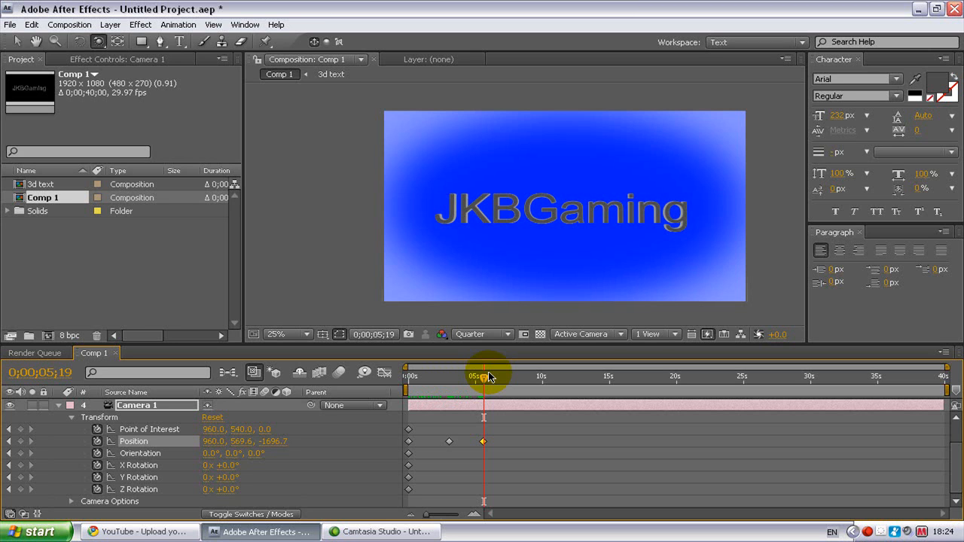
pyautogui.click(381, 532)
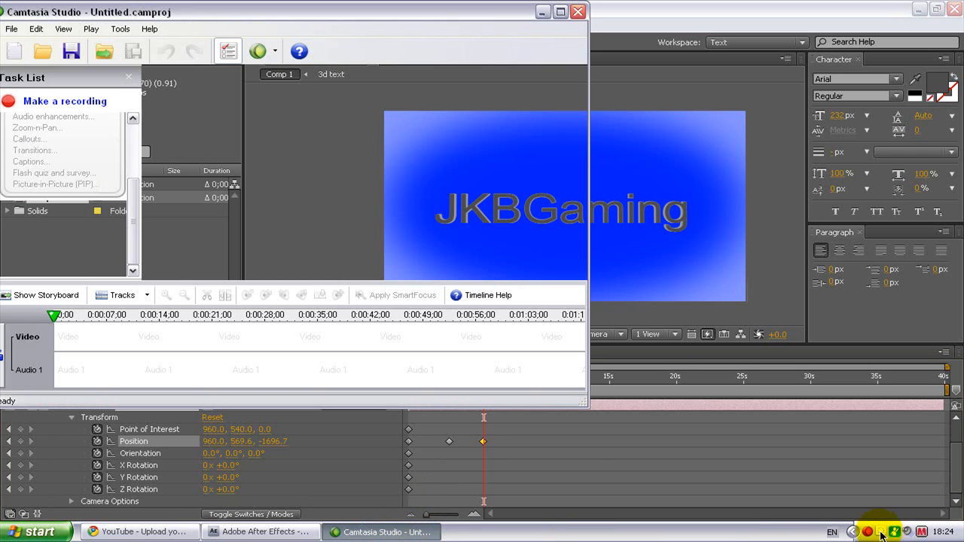